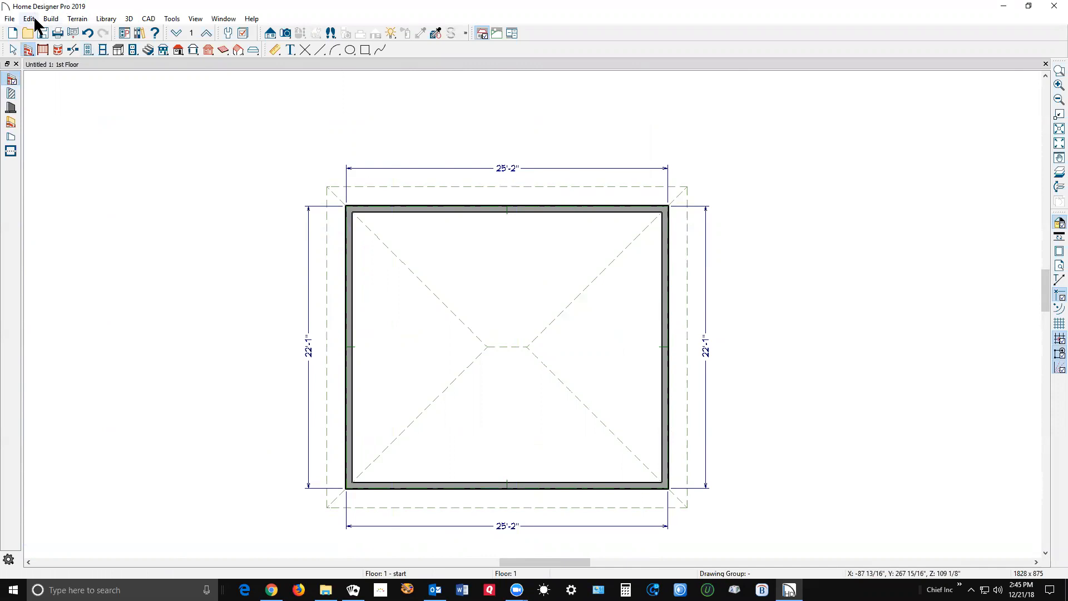
Build a new 2nd floor derived from the 1st floor plan with a 96-inch finished ceiling
click(50, 19)
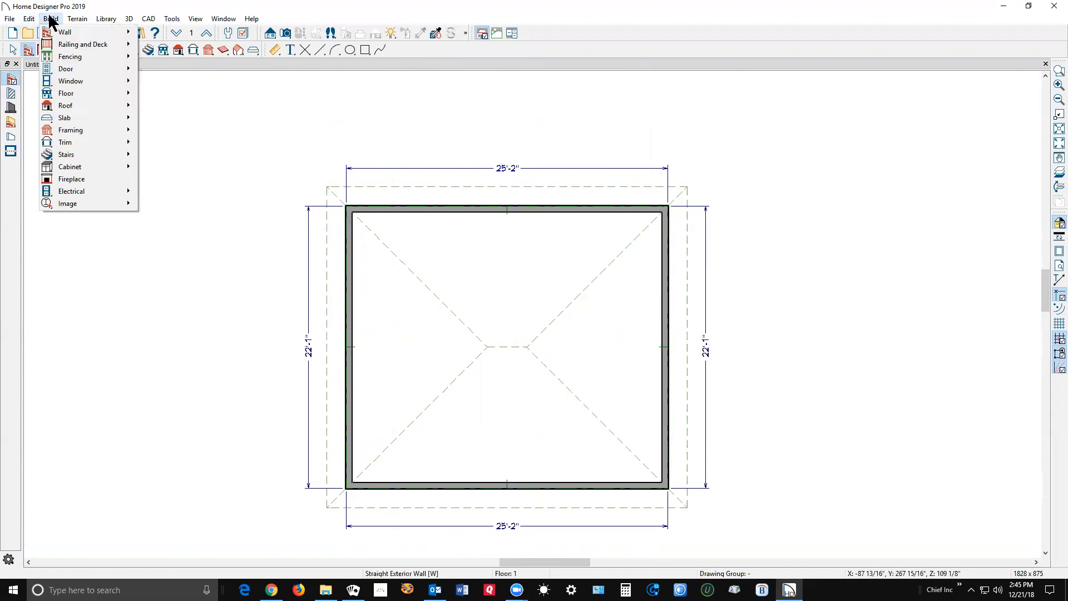
mouse_move(66, 106)
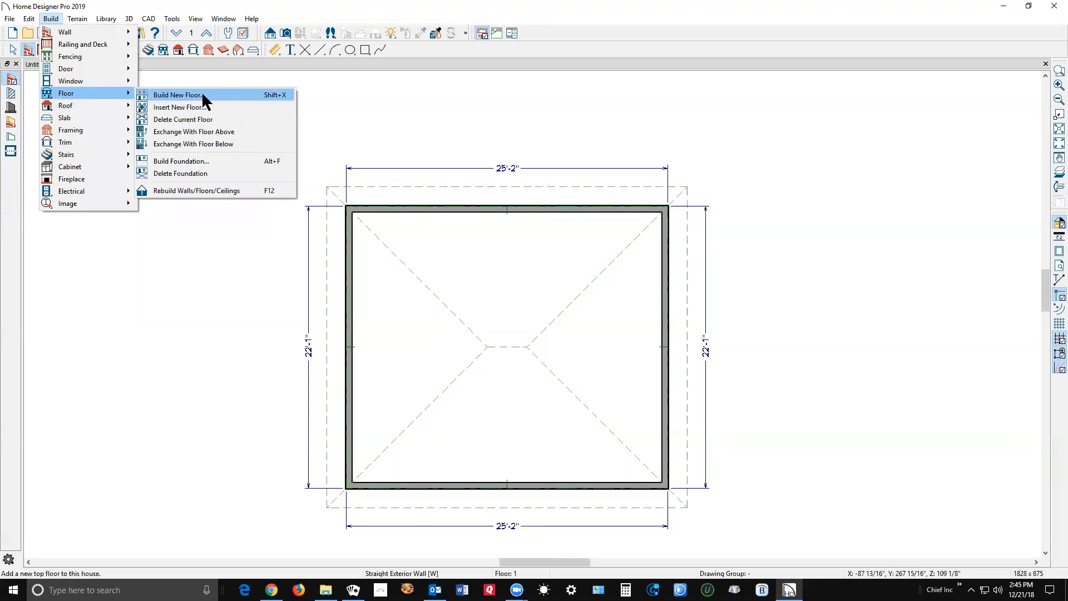
click(177, 94)
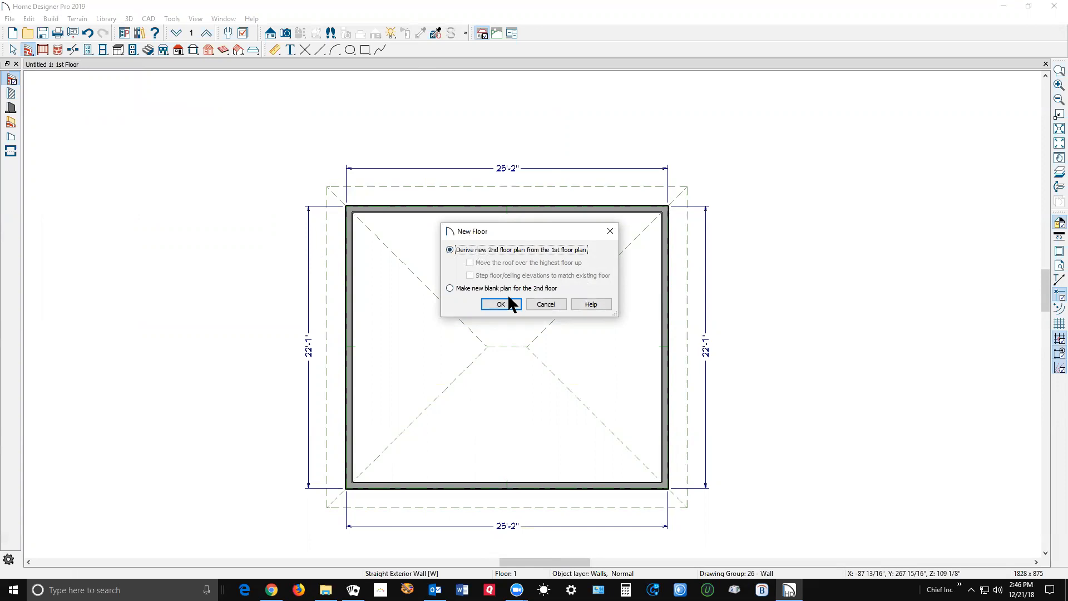
click(501, 304)
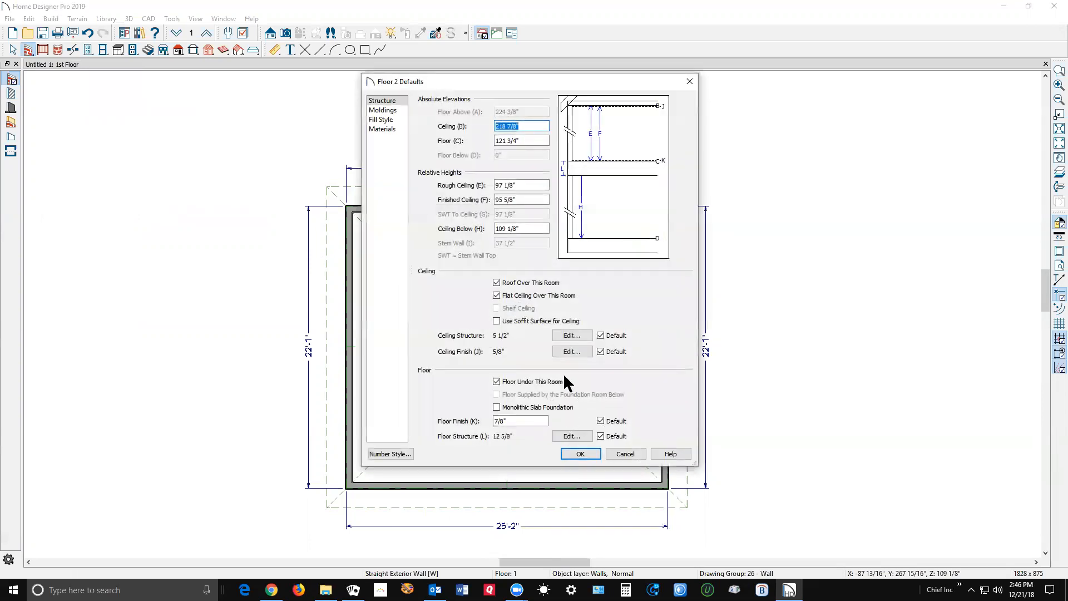
click(521, 199)
text(96)
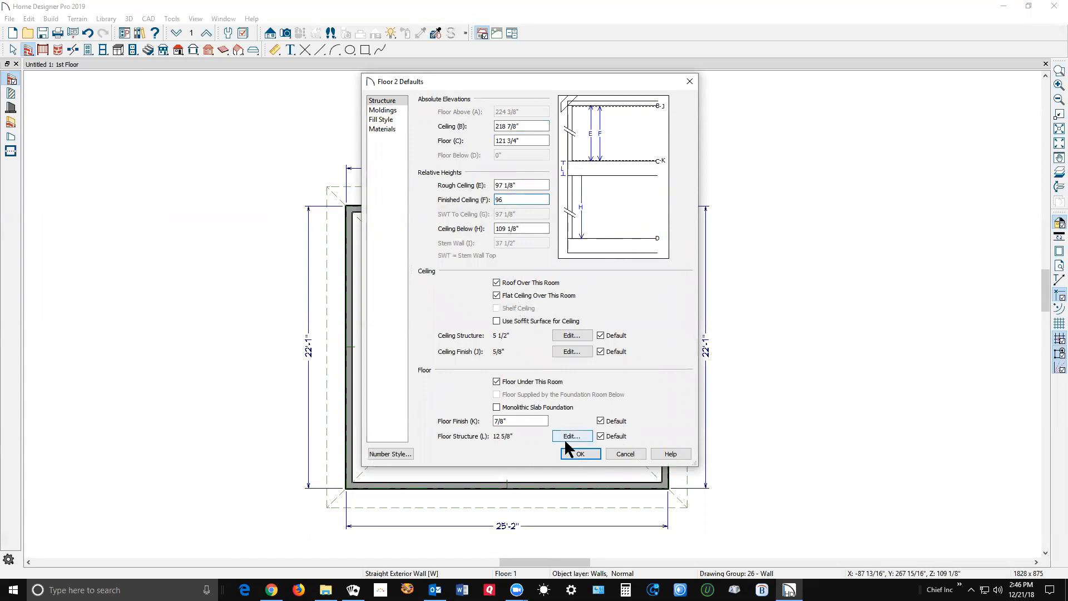
click(578, 454)
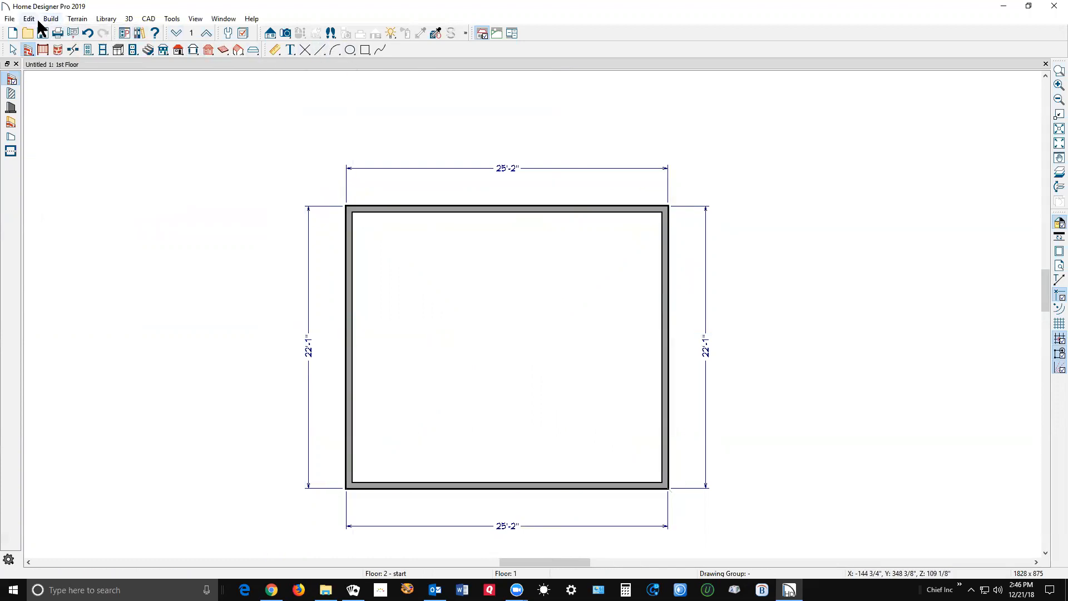
Set the current floor's default finished ceiling to 108 inches via Default Settings
click(29, 19)
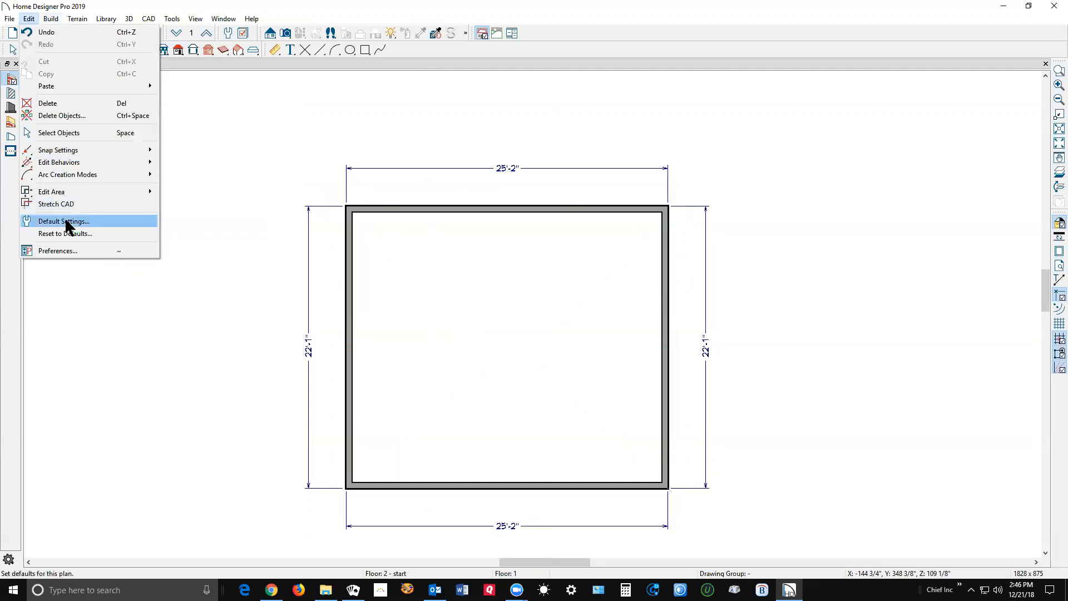
click(63, 221)
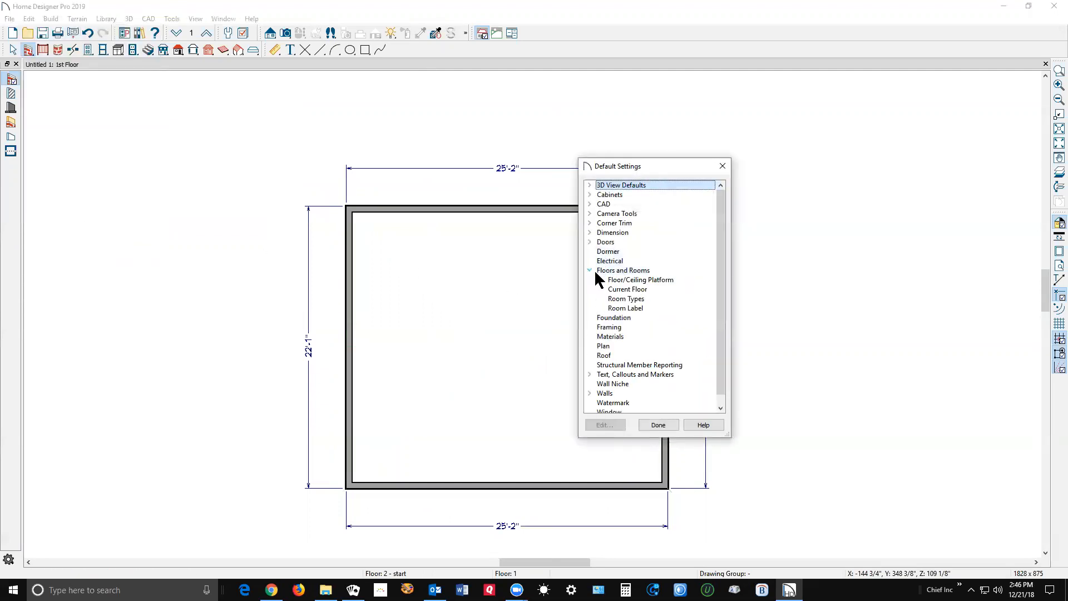
click(626, 290)
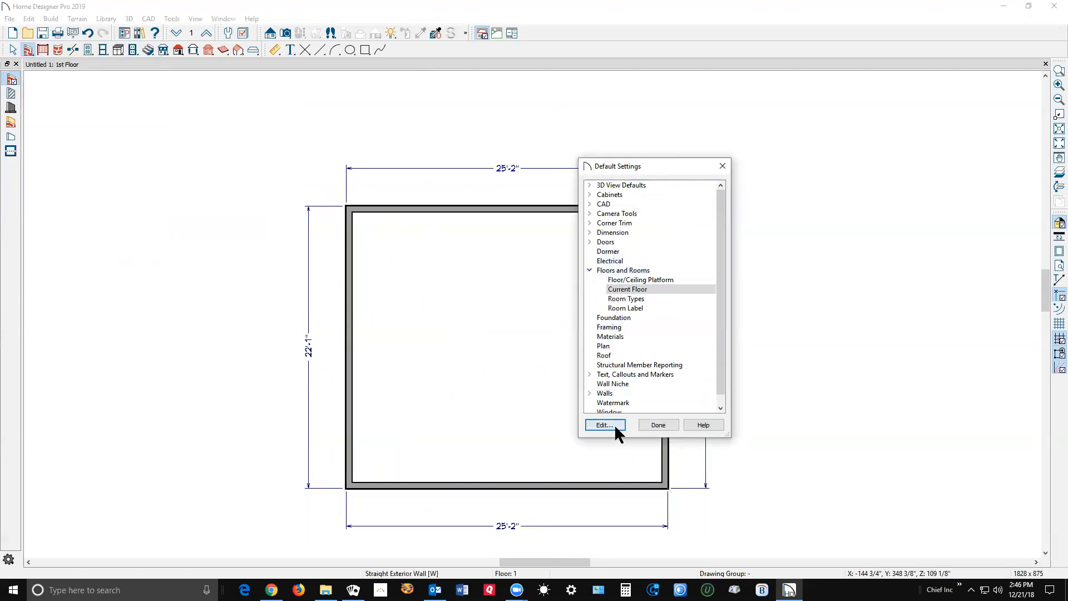
click(602, 424)
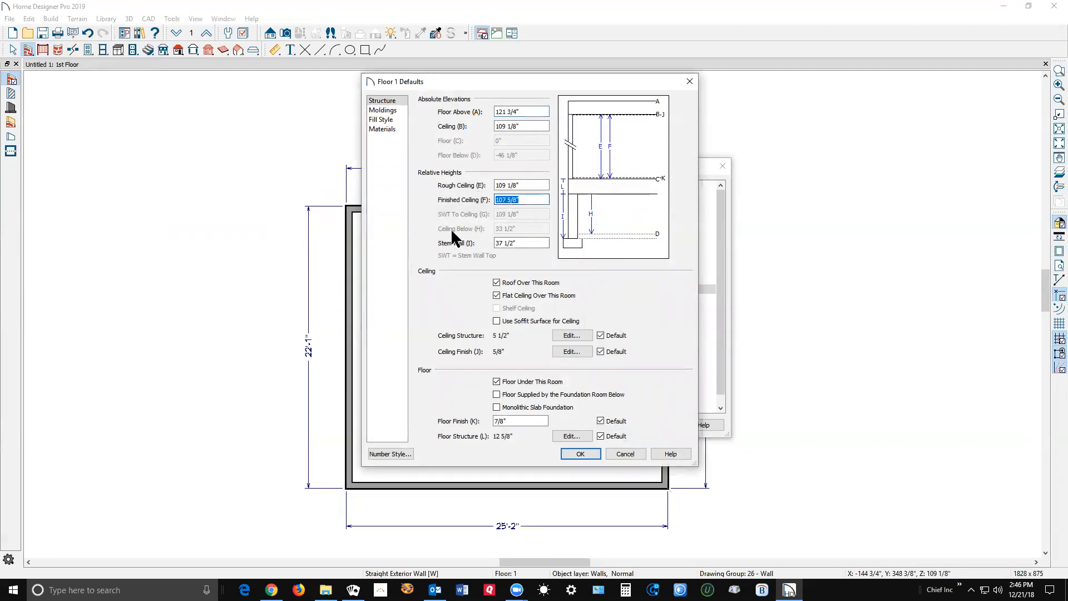
text(108)
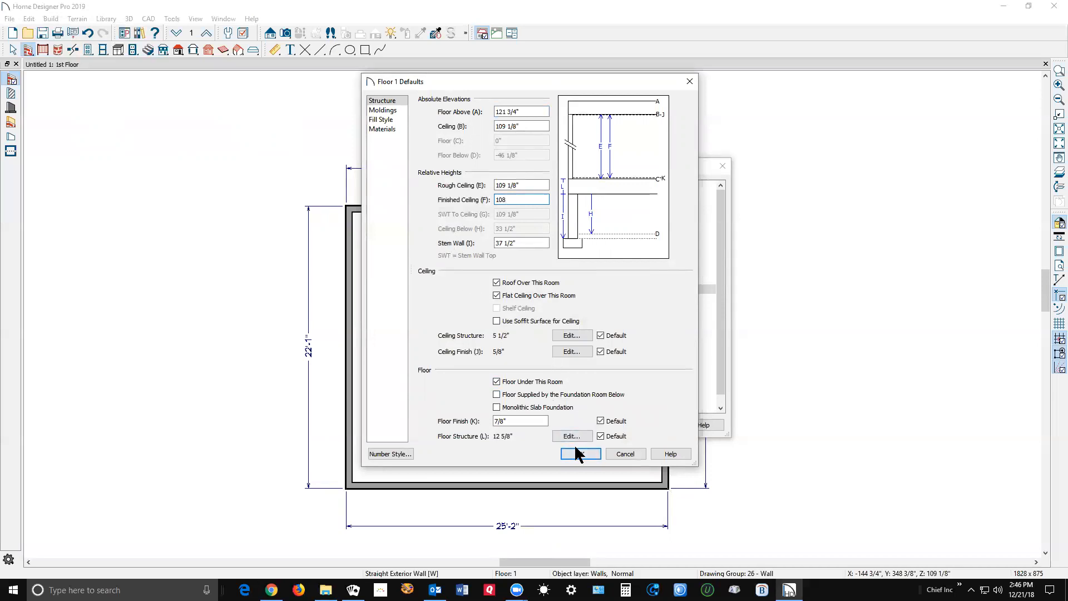
click(579, 454)
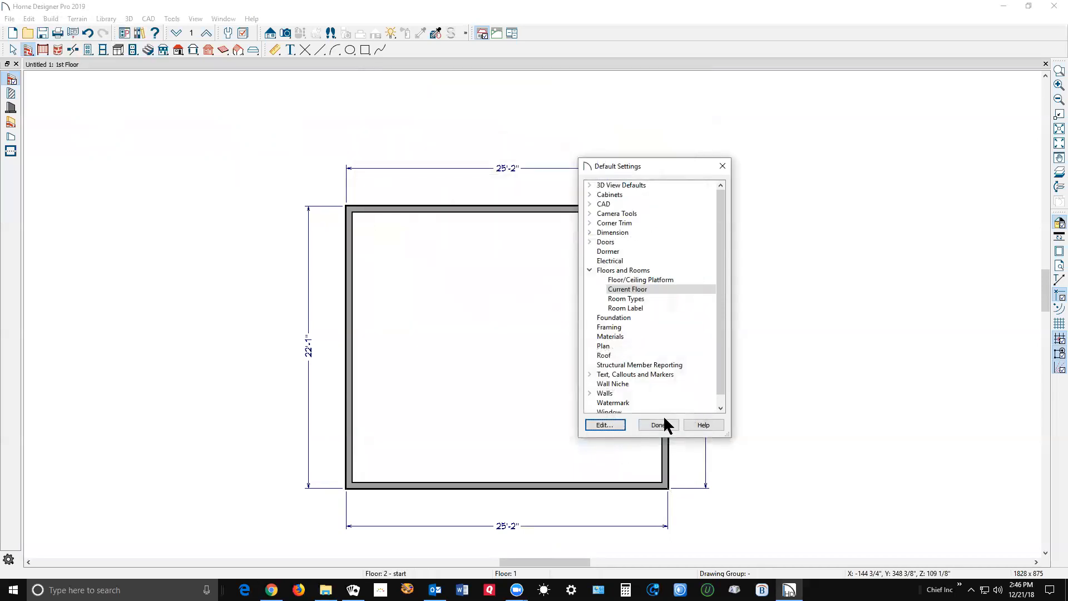
click(658, 424)
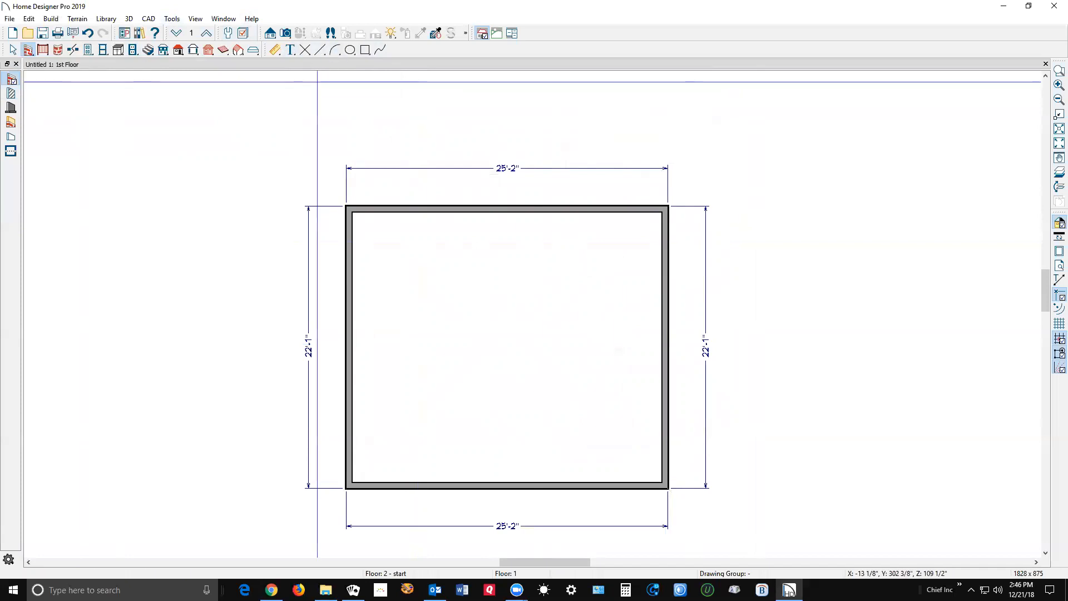
mouse_move(207, 33)
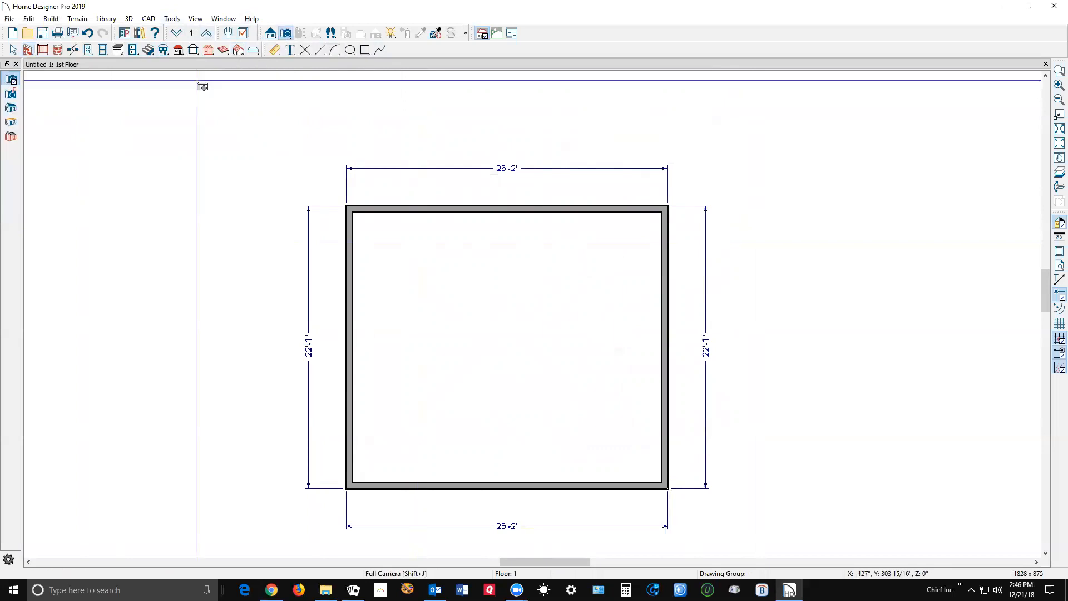
mouse_move(11, 113)
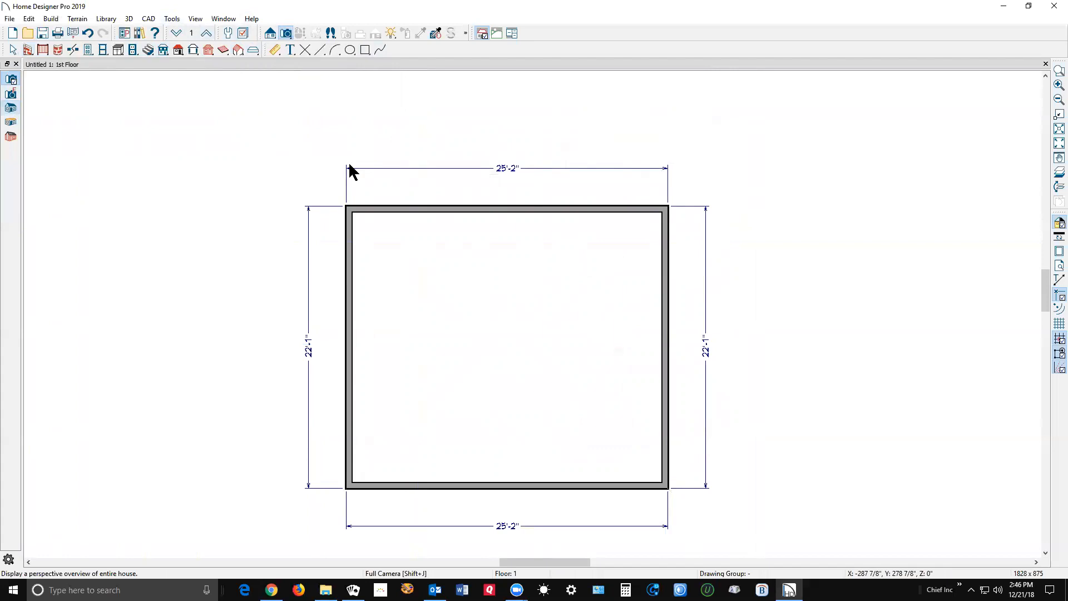
Create a perspective full overview, add a terrain perimeter, and orbit to look down on the roof
click(269, 32)
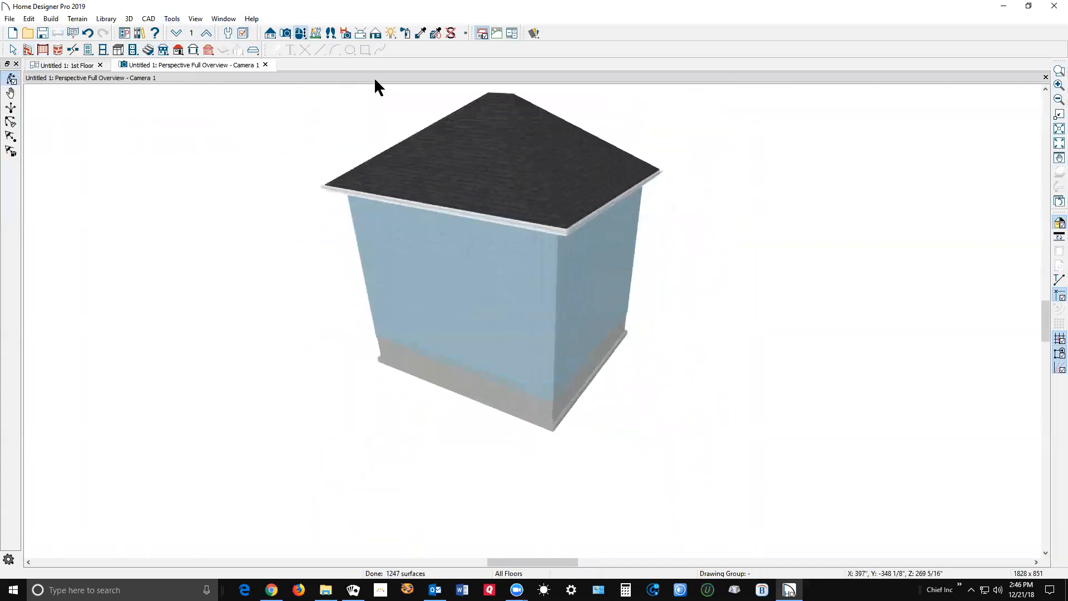
click(77, 19)
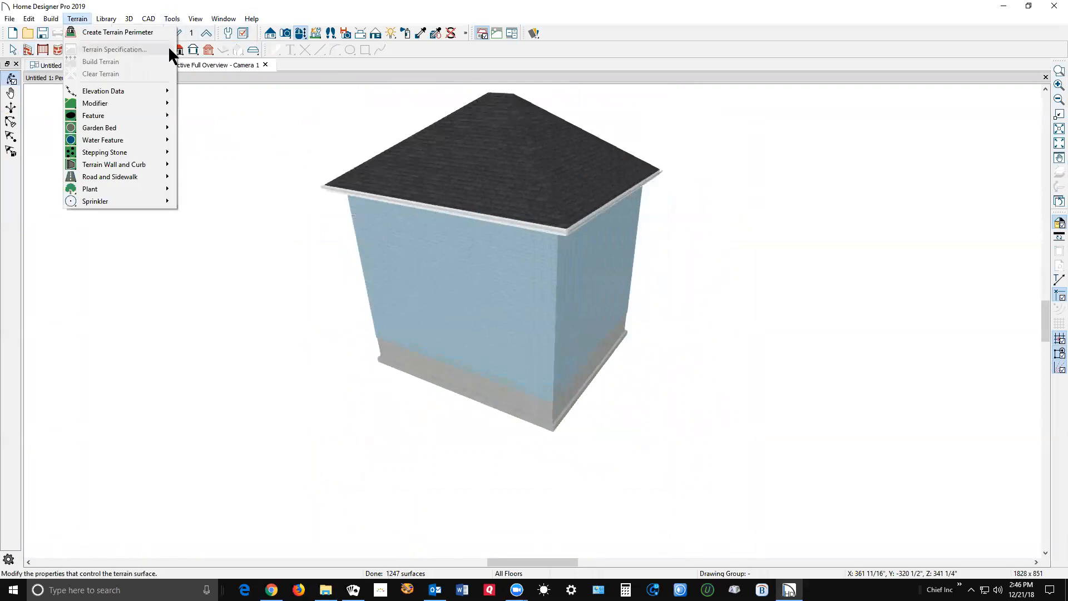
click(100, 61)
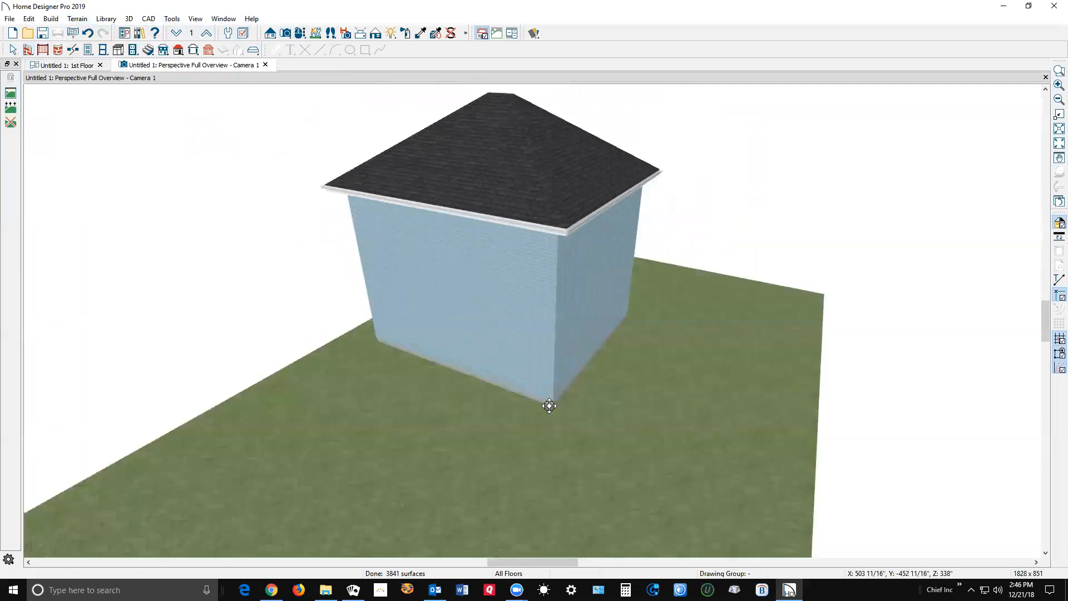
drag(549, 406, 494, 324)
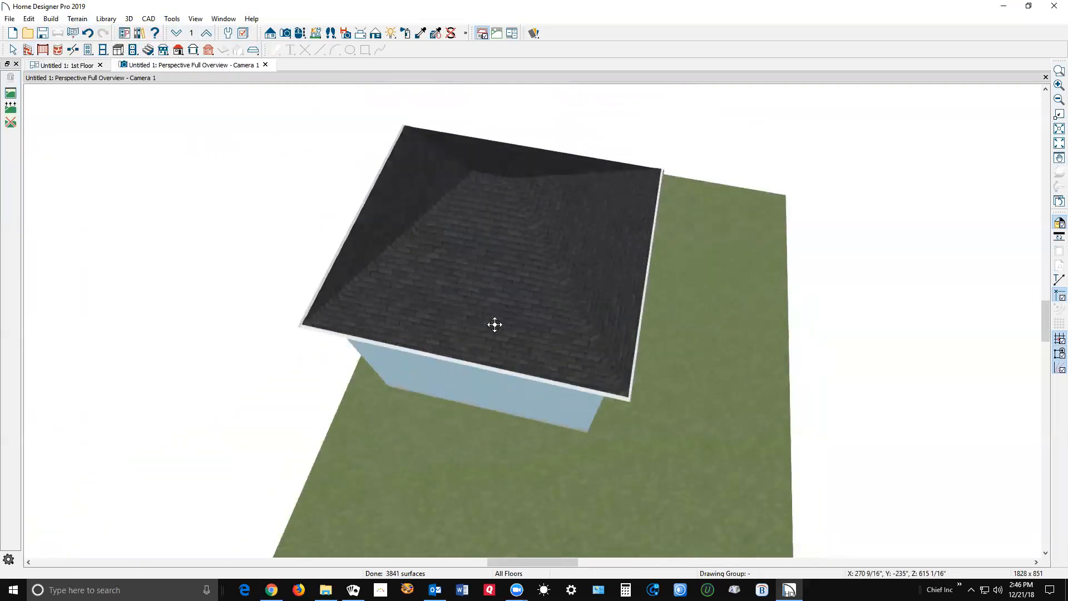
On the 1st floor, draw a railing room below the house and review its Room Specification without changes
click(65, 65)
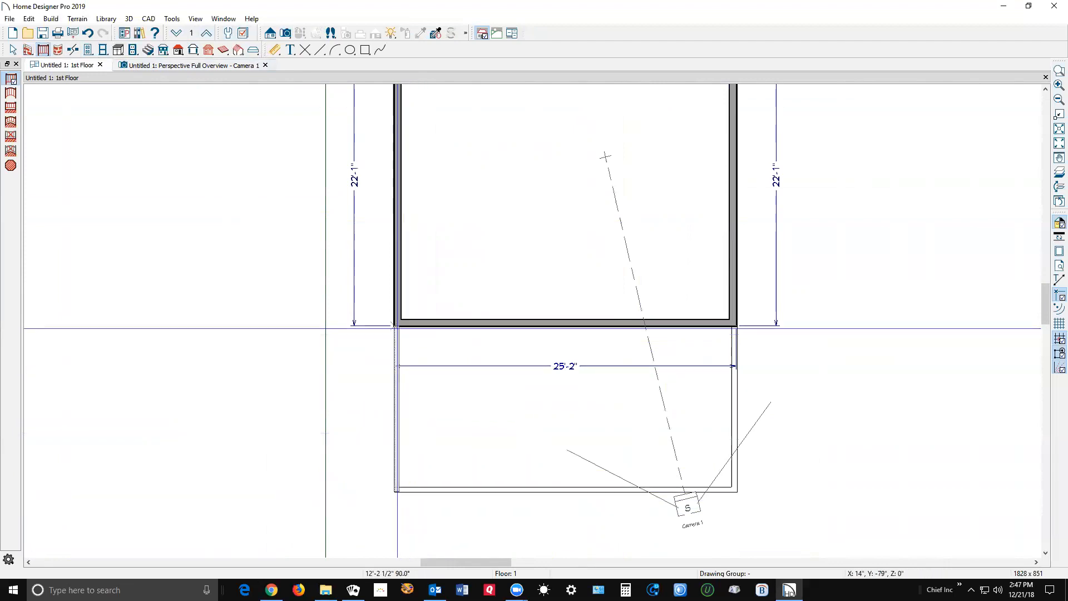
click(568, 493)
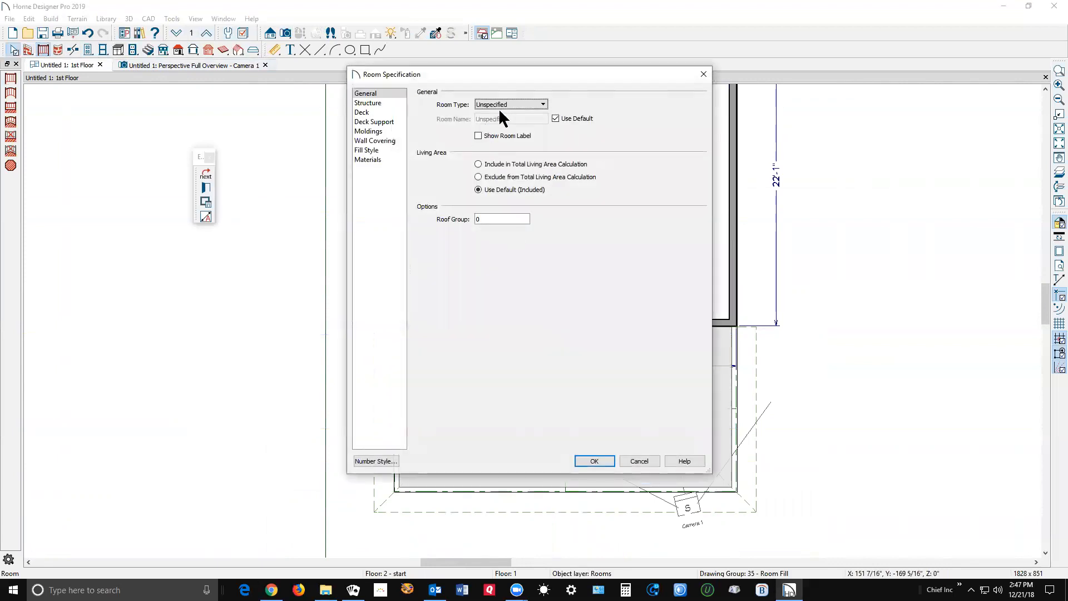
click(542, 105)
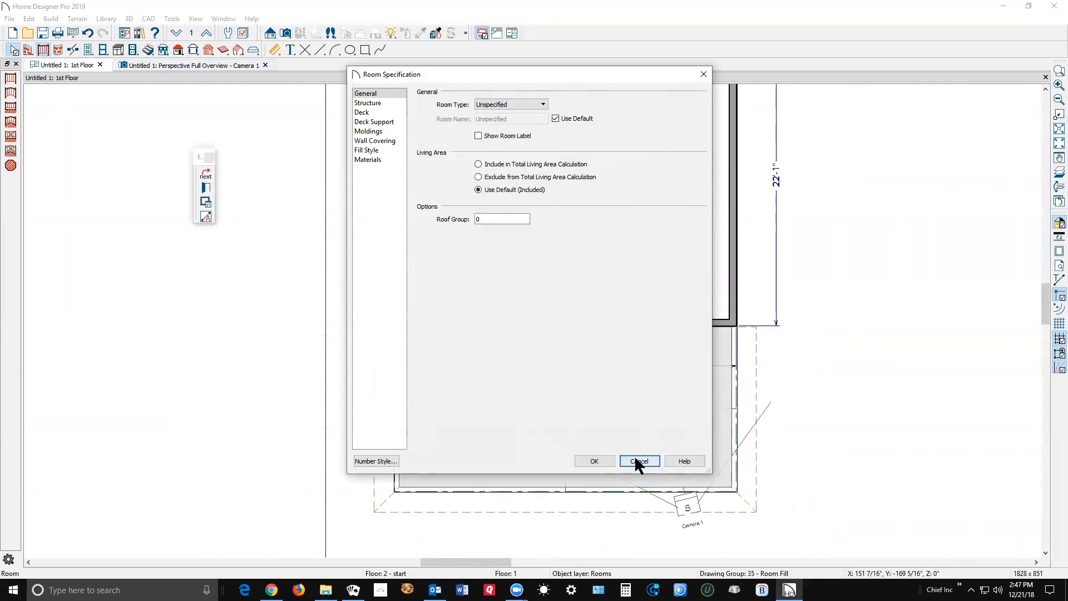
click(639, 461)
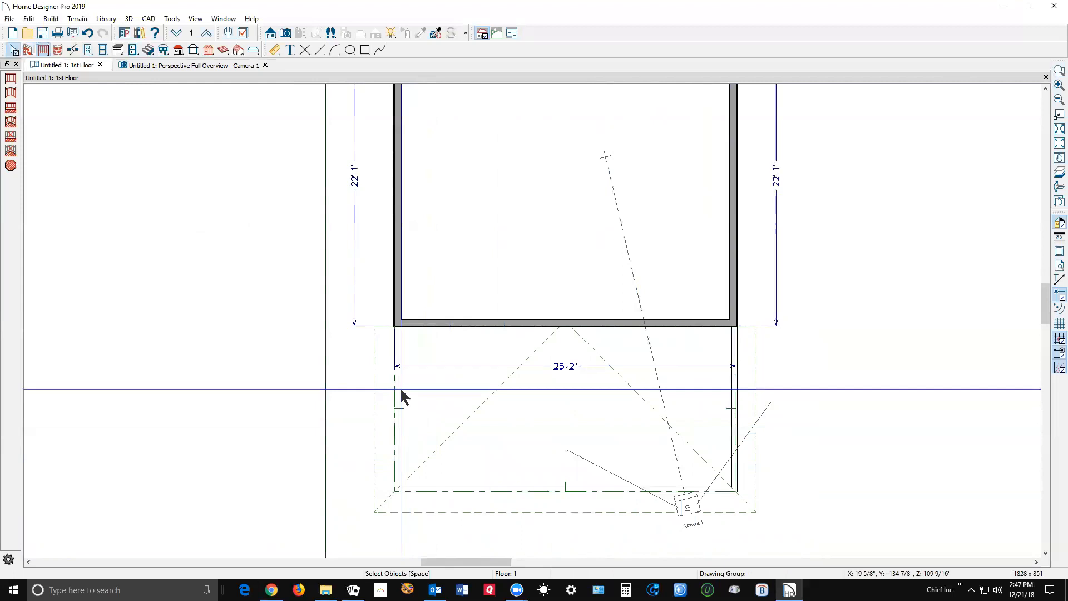
Set the porch railing to Open style, Post to Beam, no half post at wall, post width 3 1/2"
click(400, 395)
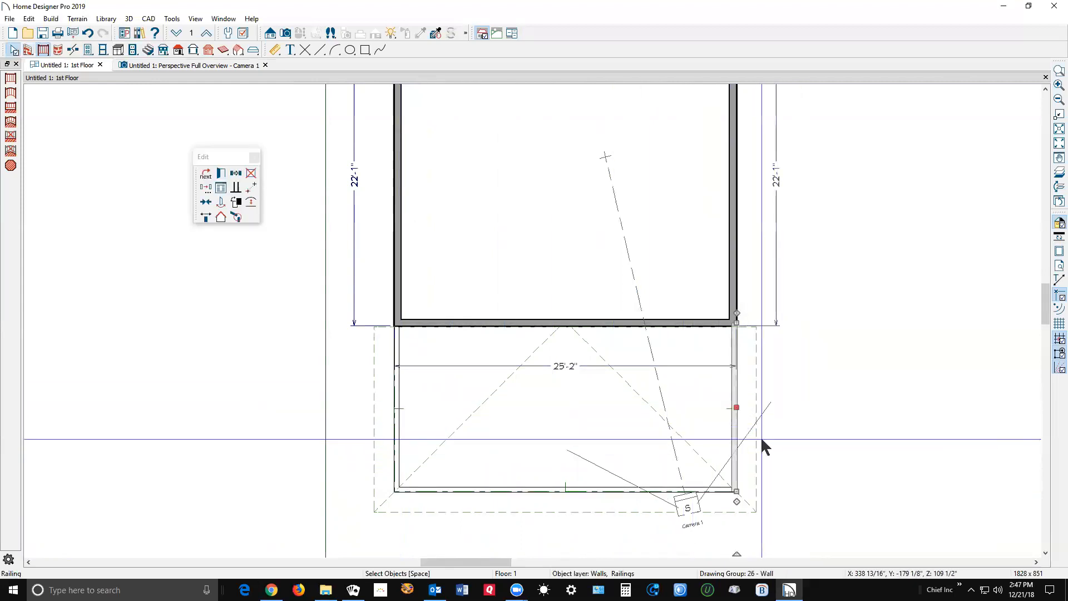
click(398, 408)
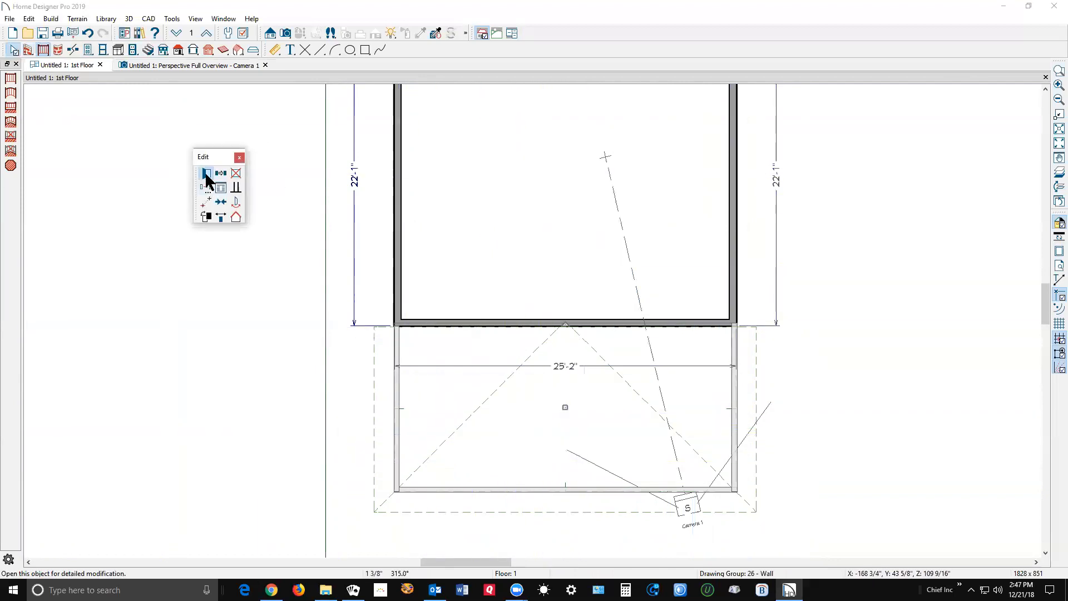
click(207, 173)
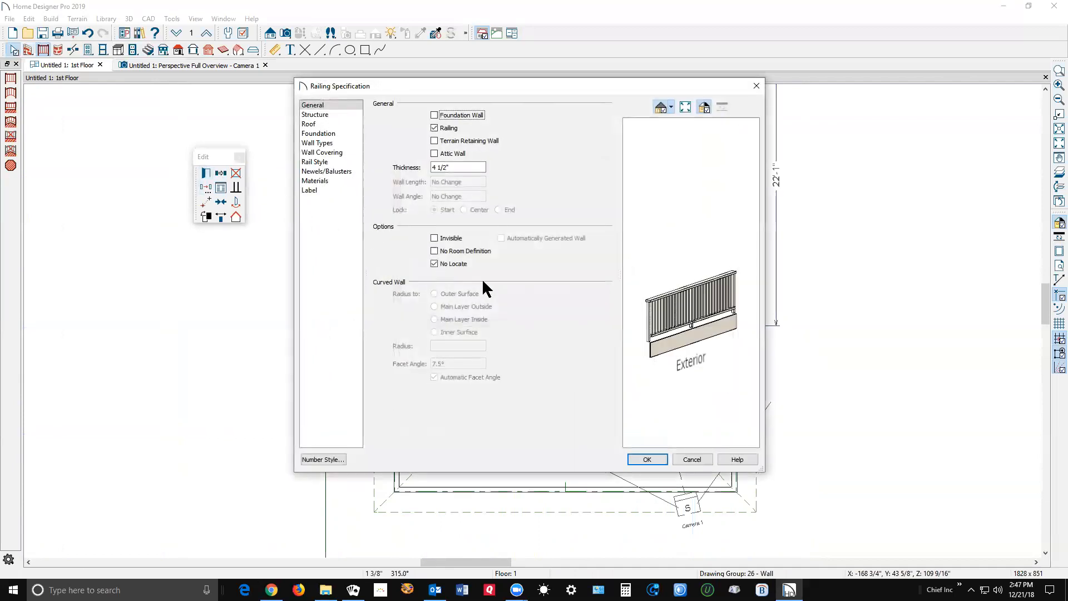
click(315, 161)
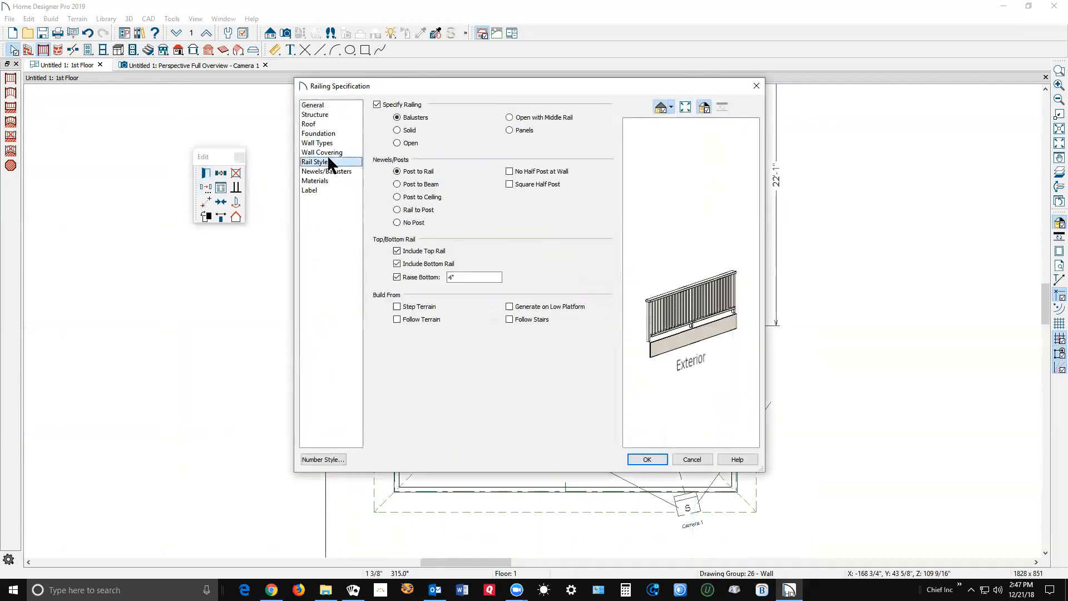
mouse_move(405, 126)
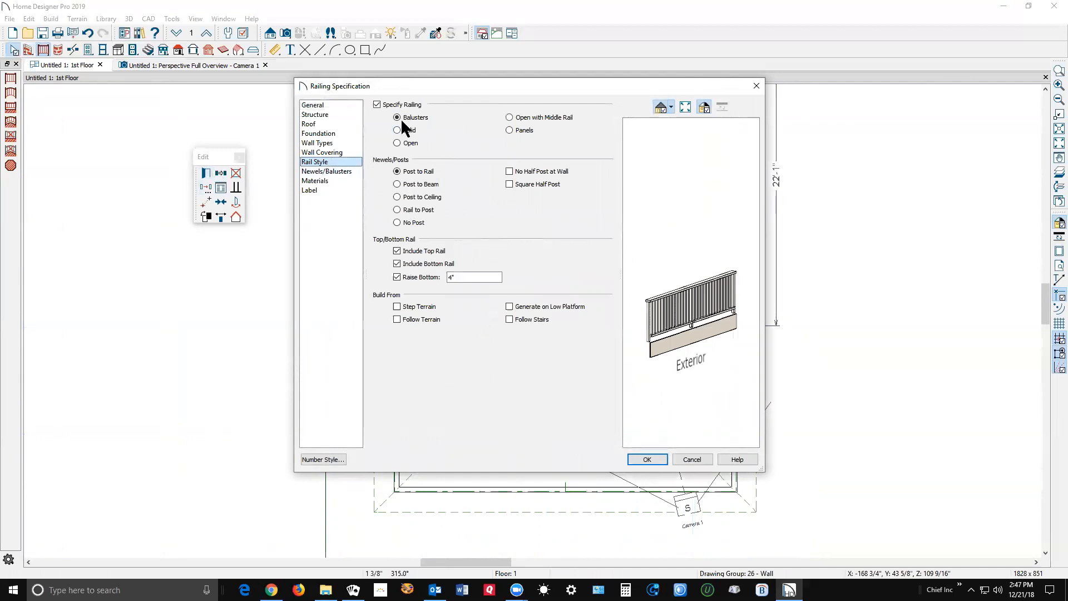
click(397, 144)
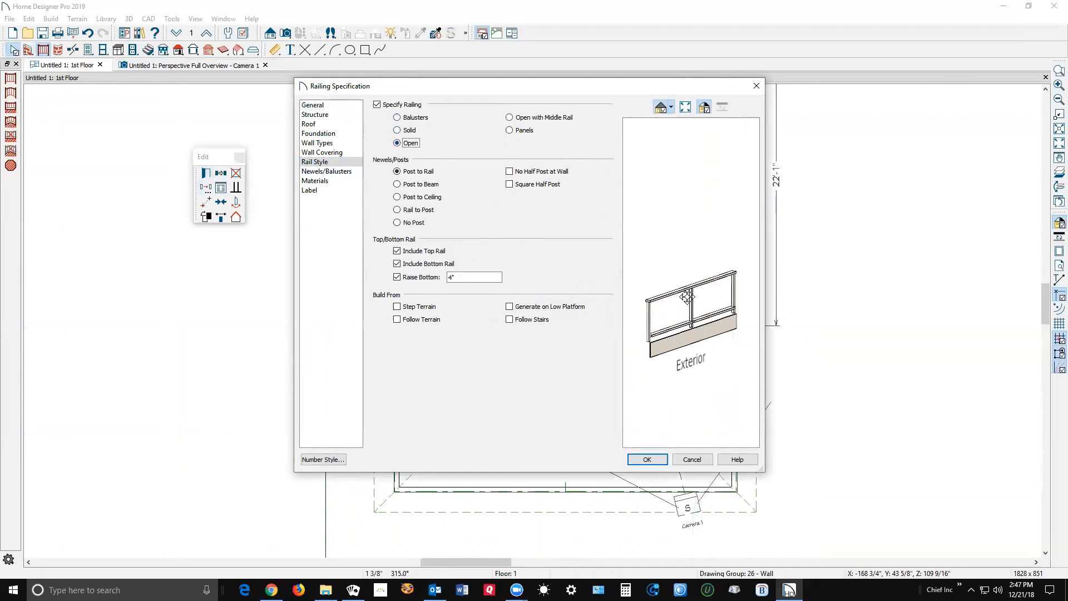
mouse_move(688, 278)
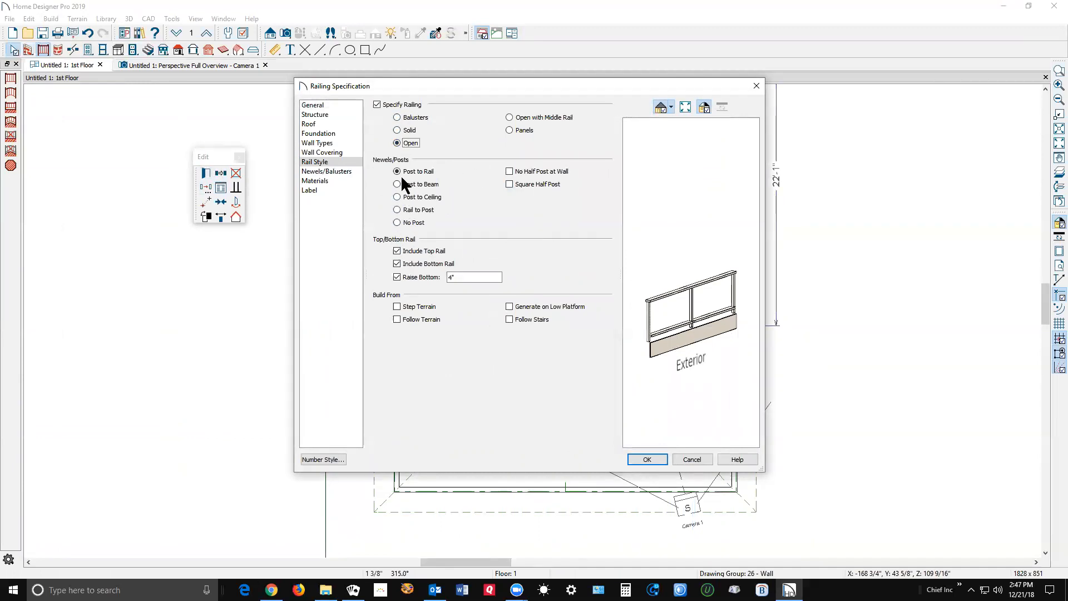
click(398, 184)
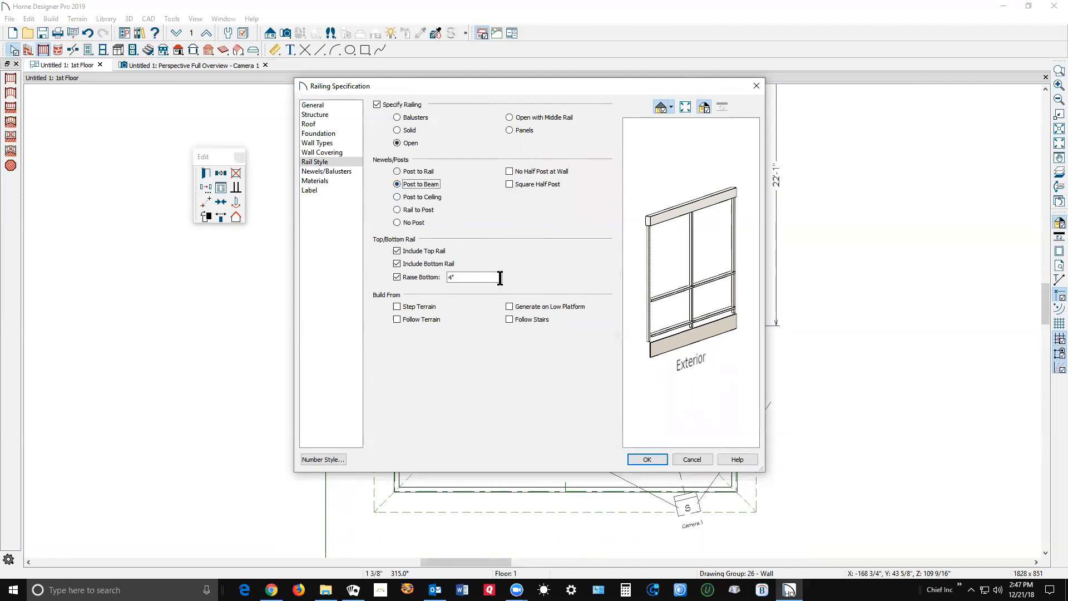
mouse_move(520, 219)
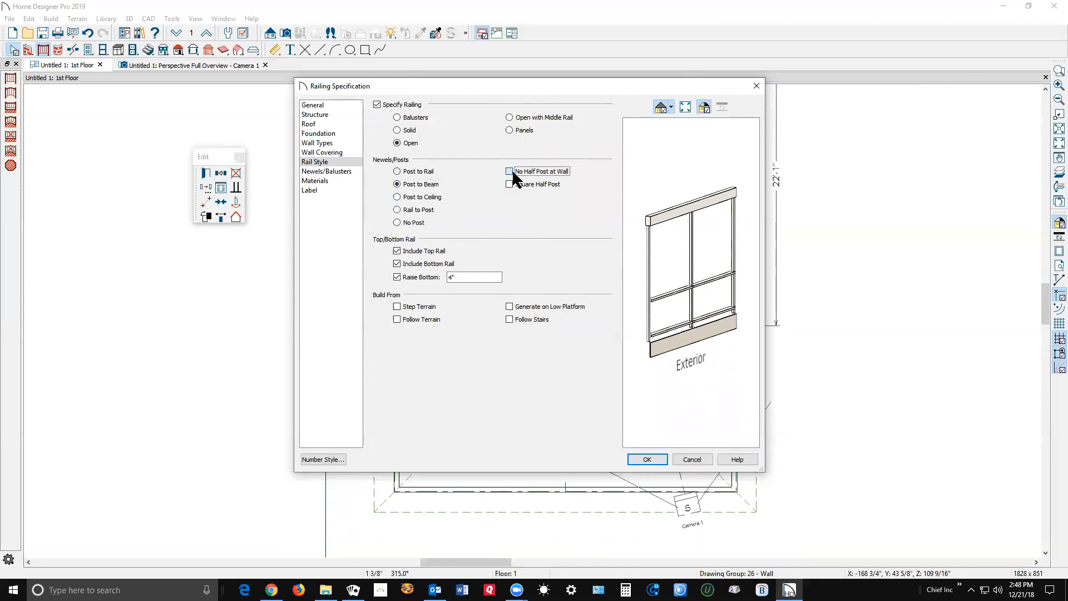
click(510, 171)
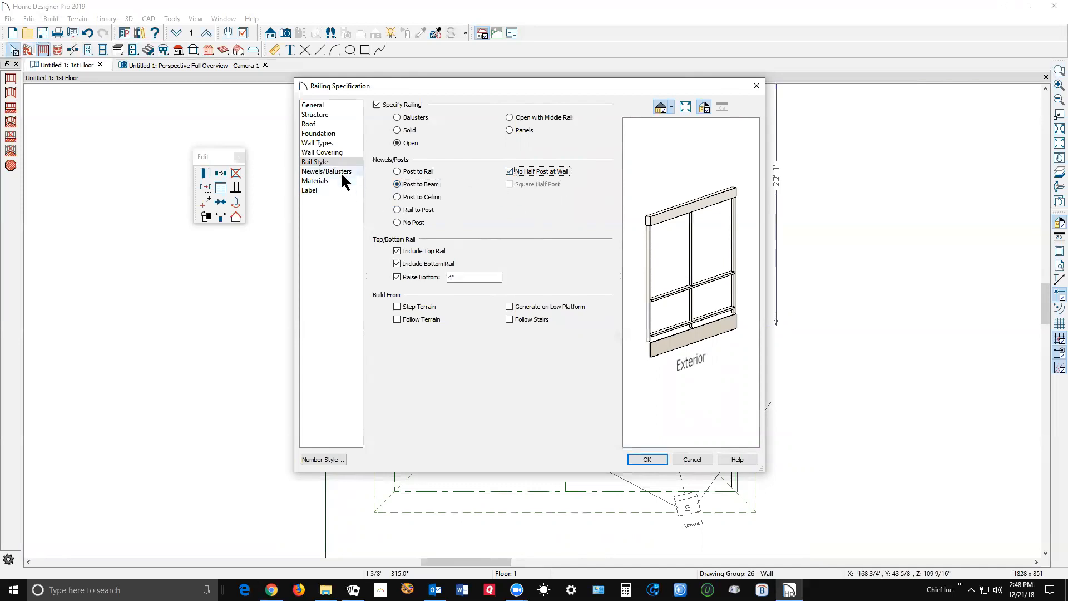
click(326, 172)
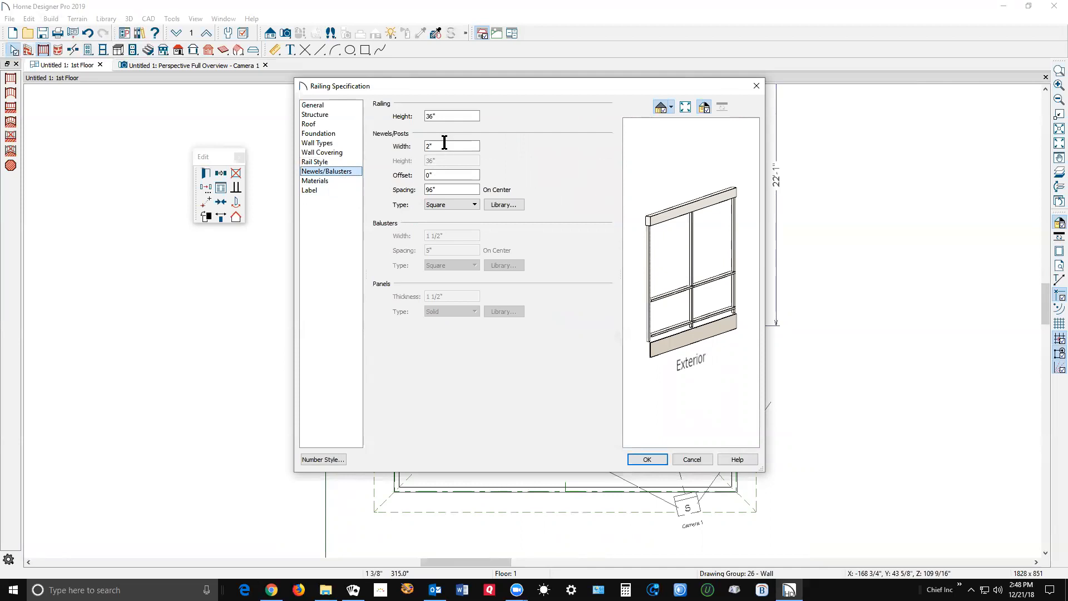
text(3 1/)
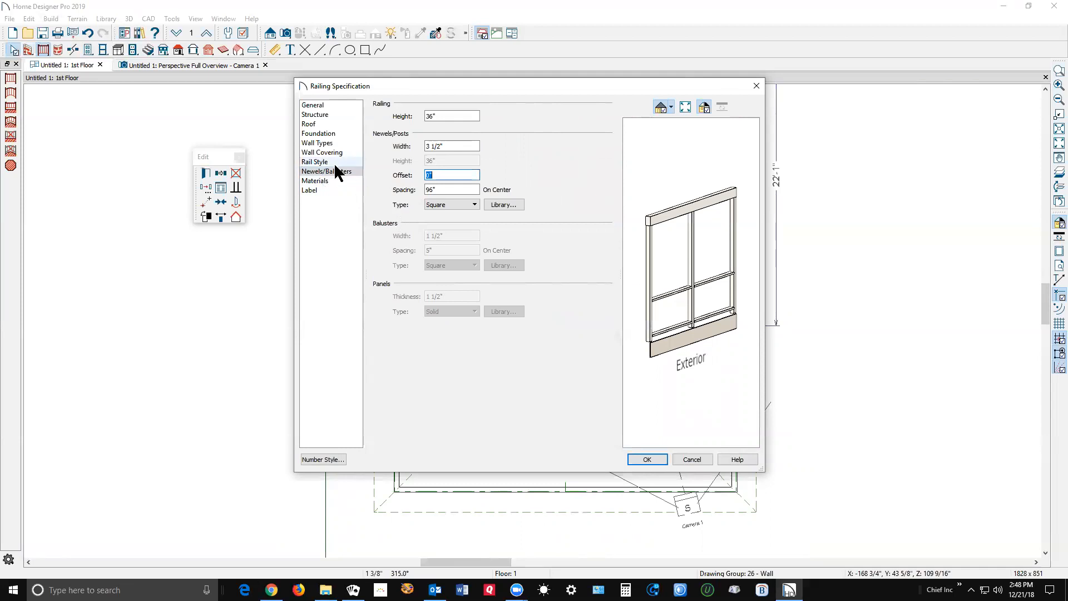
Remove the top rail, set post spacing to 132 inches, apply, and view the porch in 3D
click(314, 162)
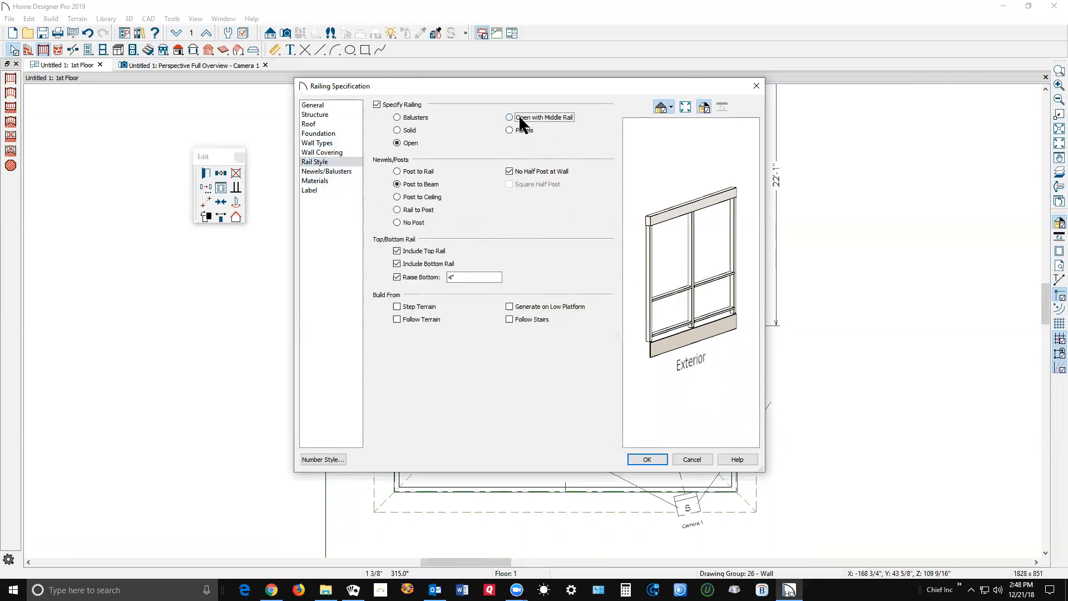
click(508, 117)
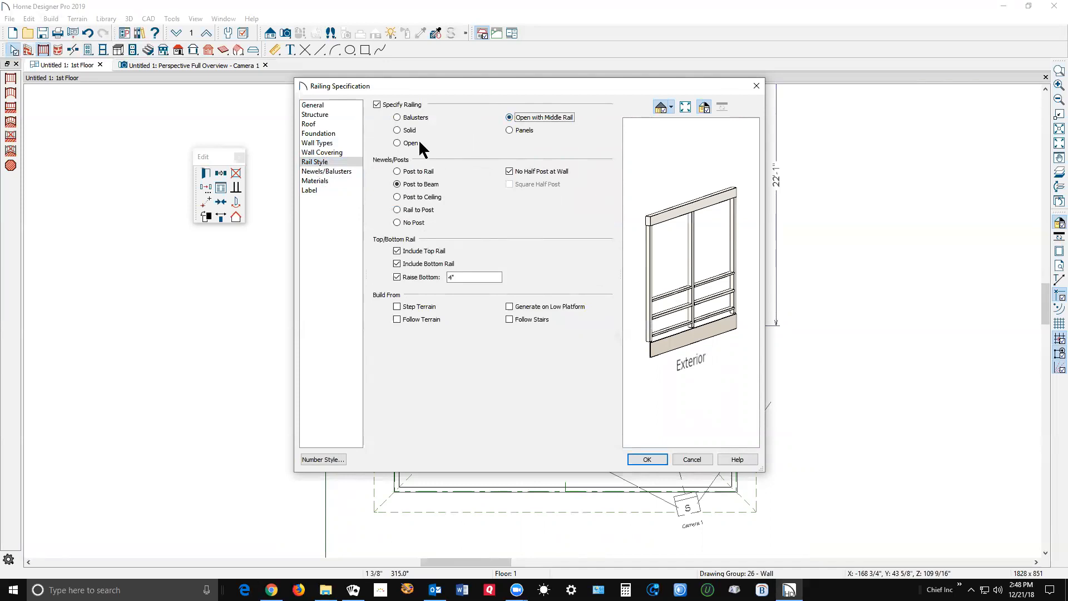
click(396, 144)
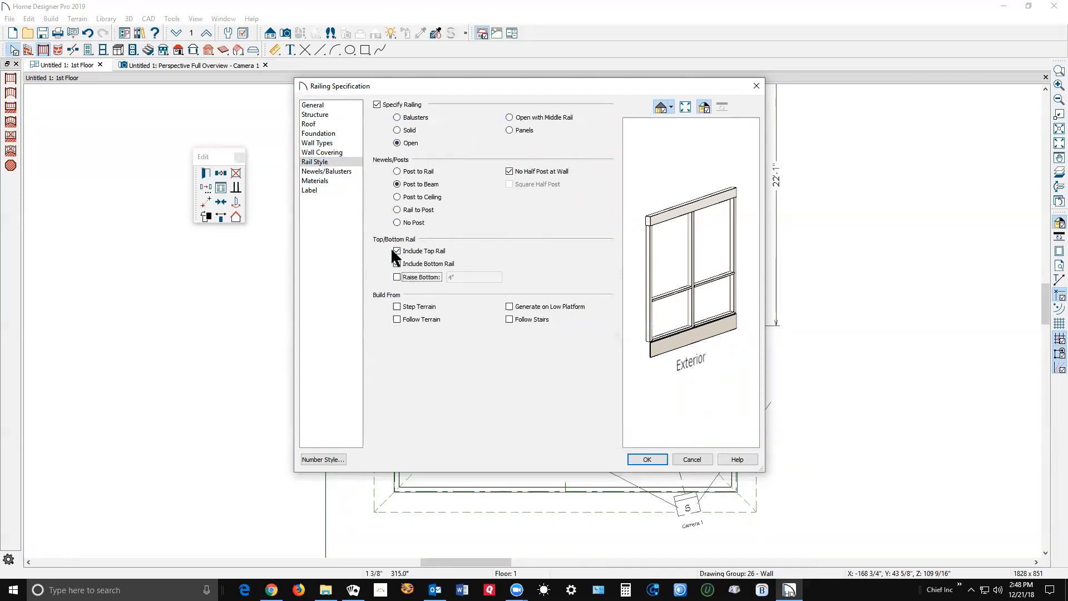
click(397, 251)
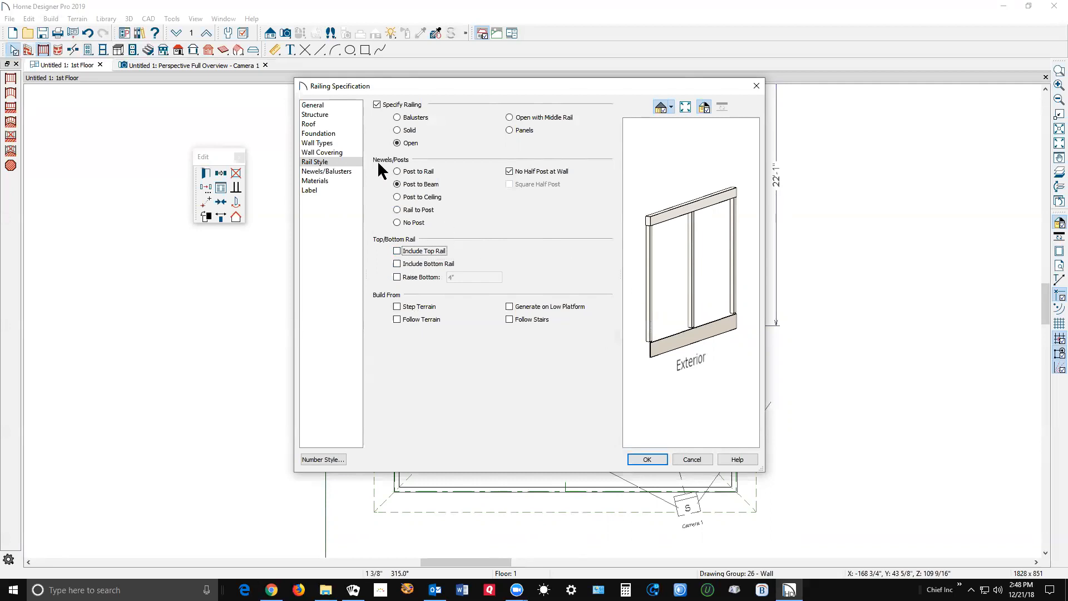
click(326, 172)
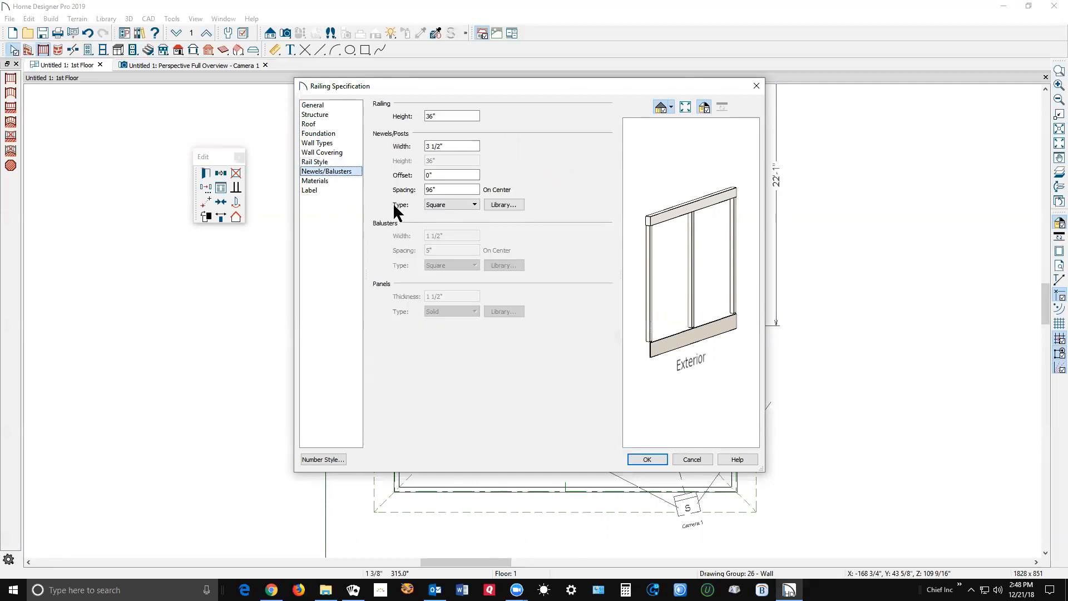
click(451, 190)
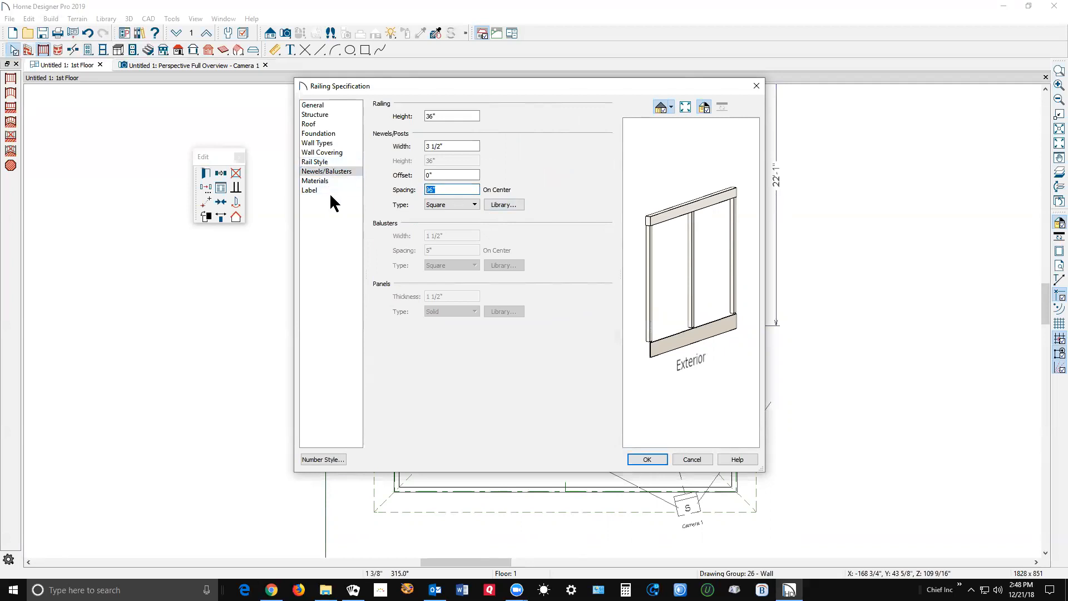
text(132)
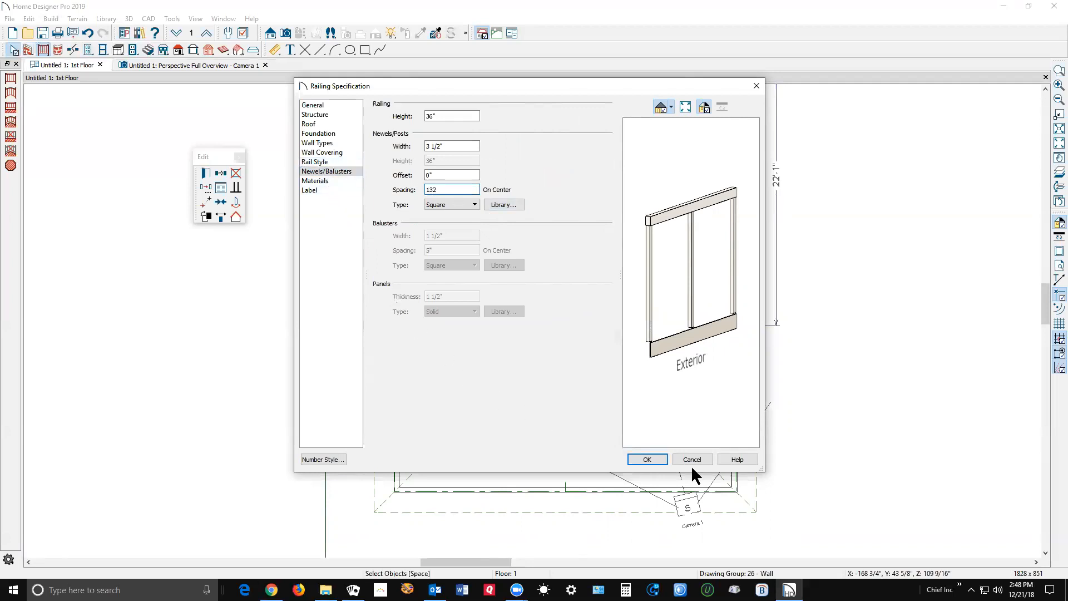
click(646, 459)
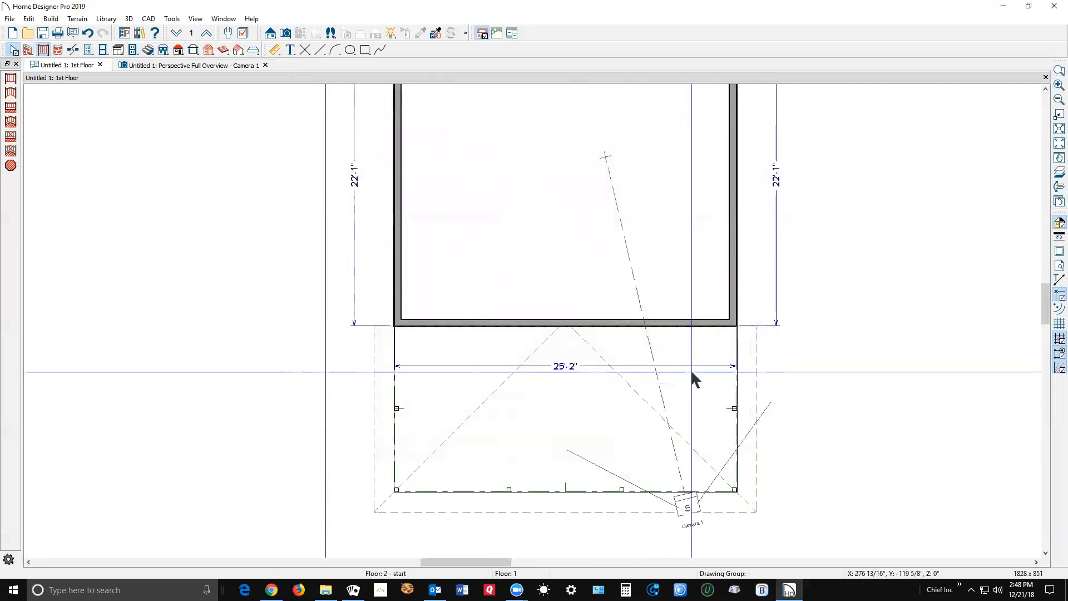
click(191, 64)
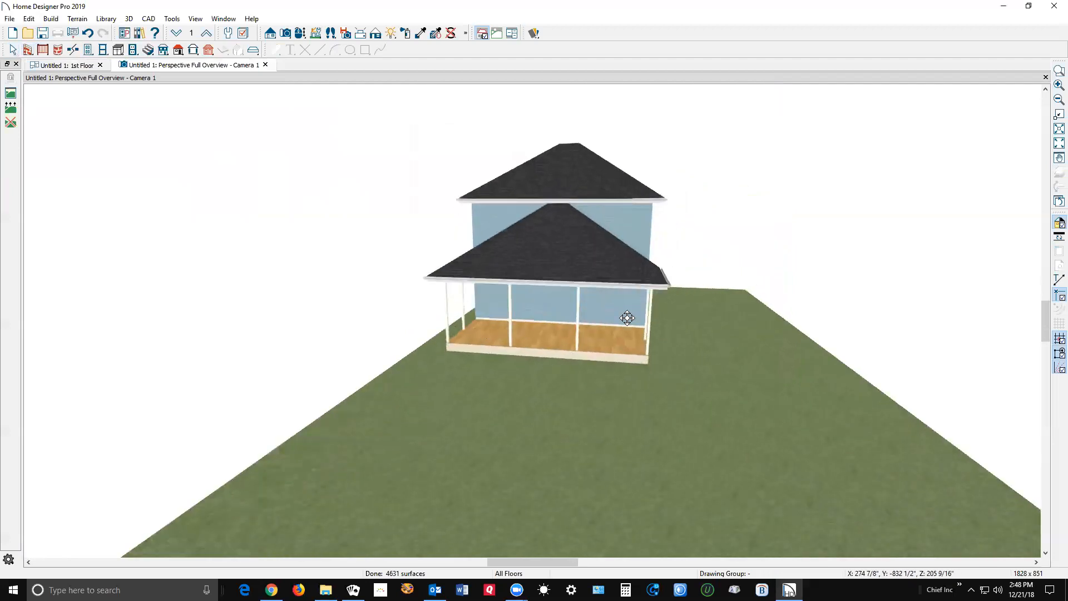
click(65, 64)
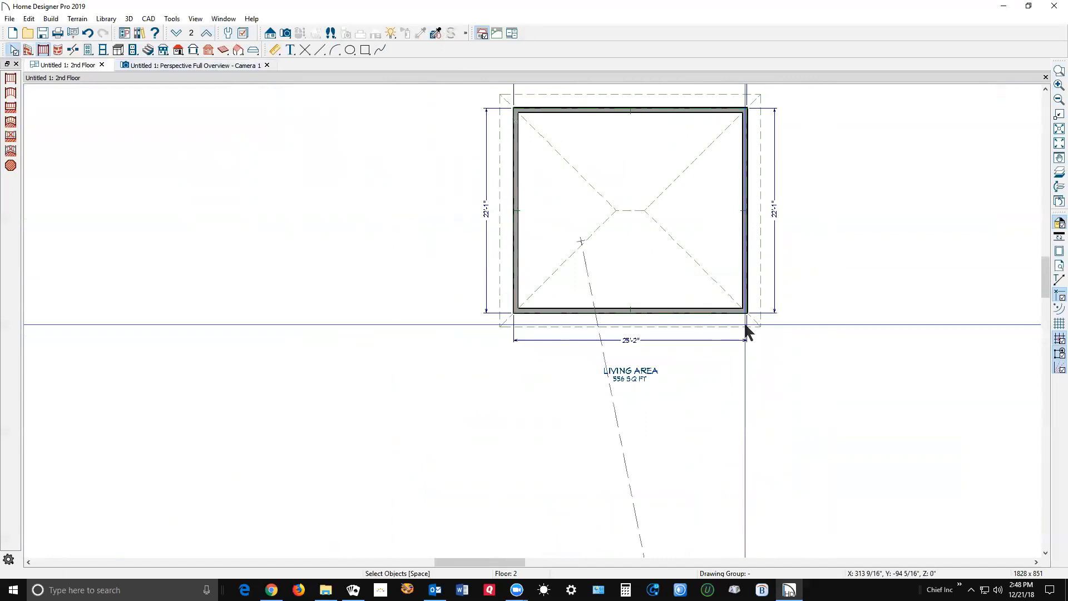
mouse_move(1060, 172)
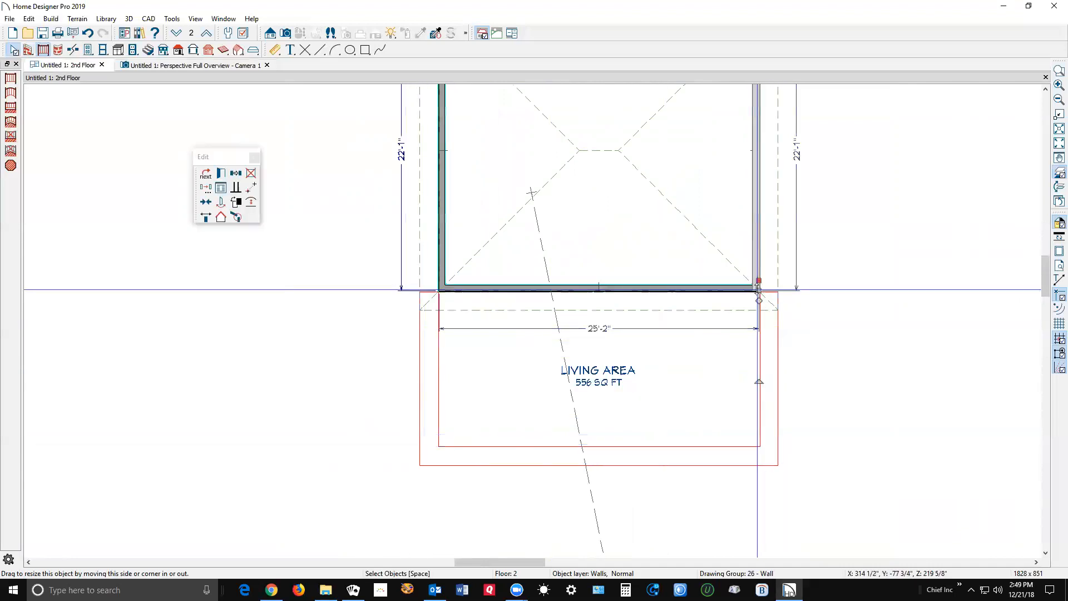
Drag the 2nd-floor front wall outward to align with the porch edge below
drag(758, 290, 765, 447)
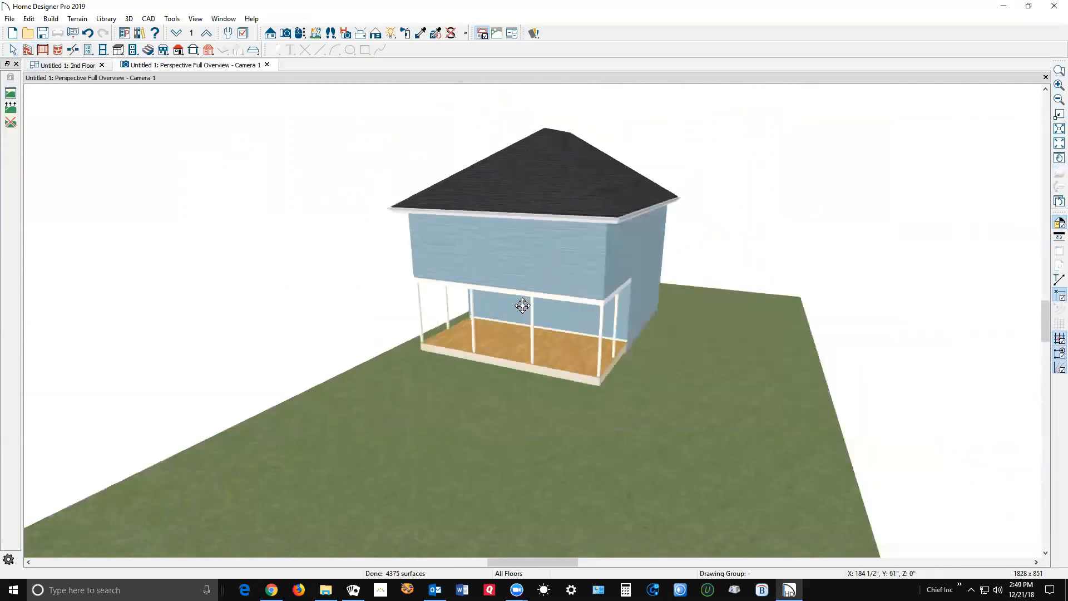
scroll(down, 3)
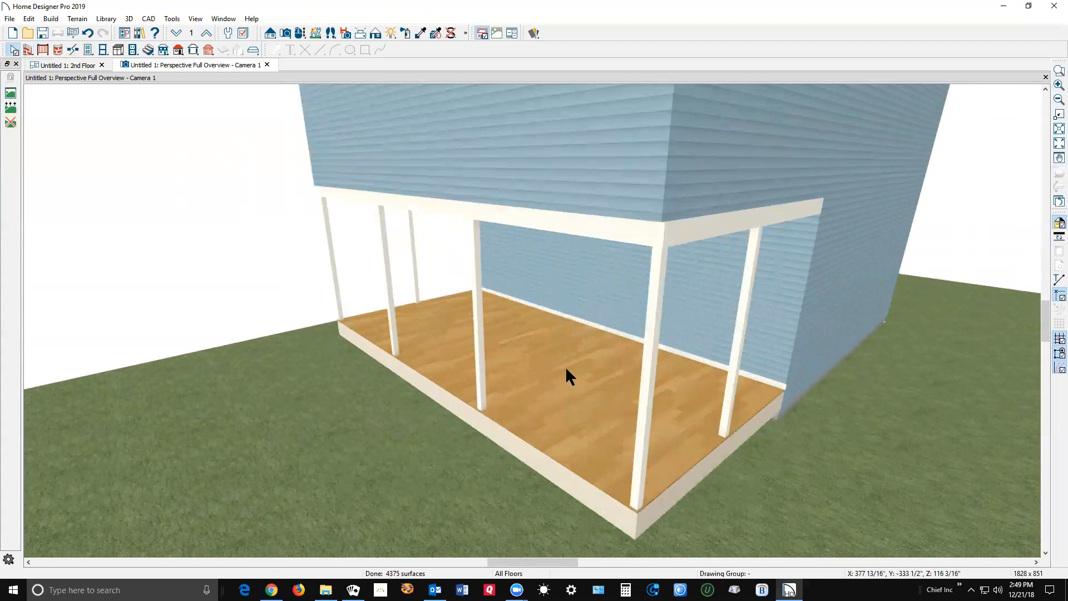
Change the room under the extended second floor to type Porch
double_click(570, 375)
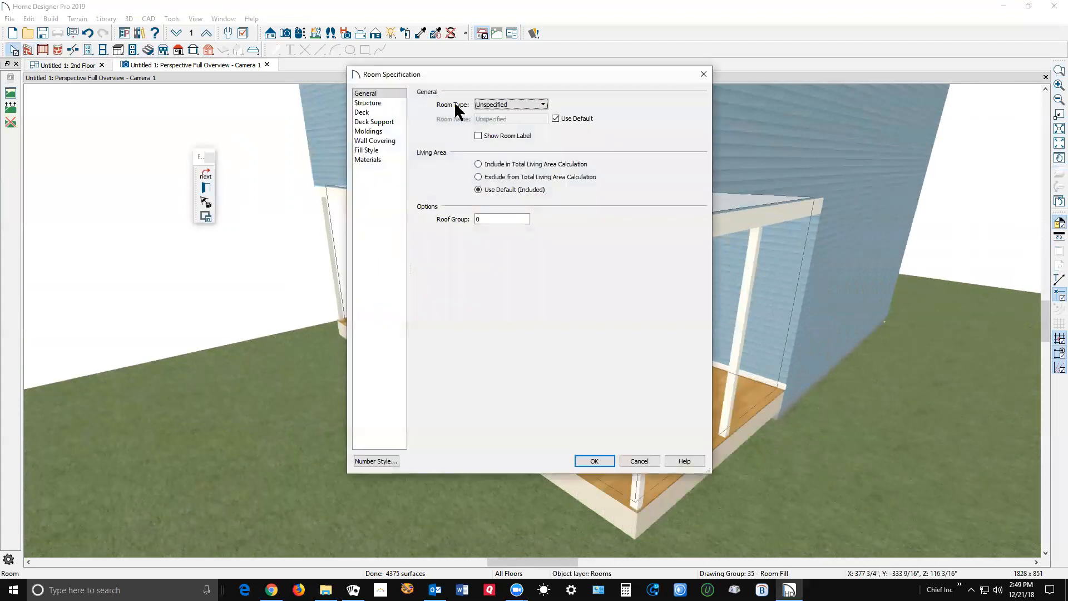
click(542, 105)
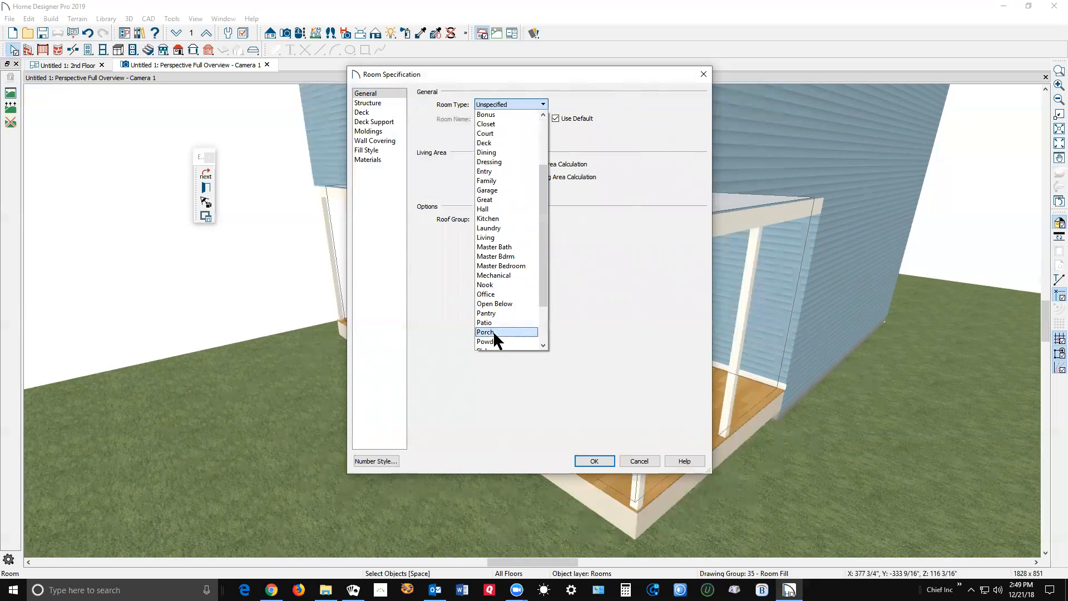
click(485, 332)
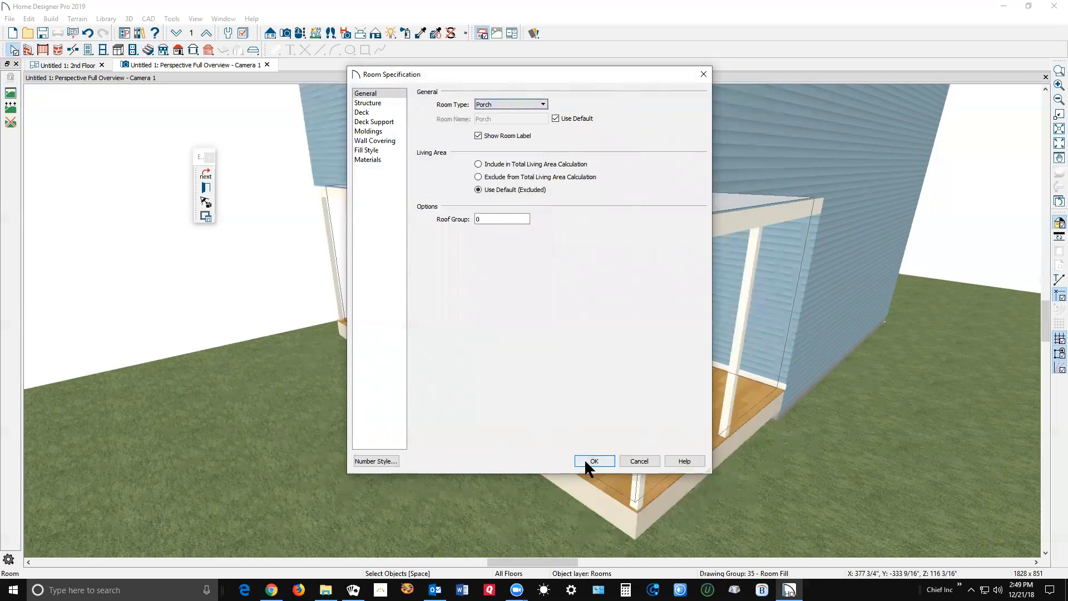
click(594, 461)
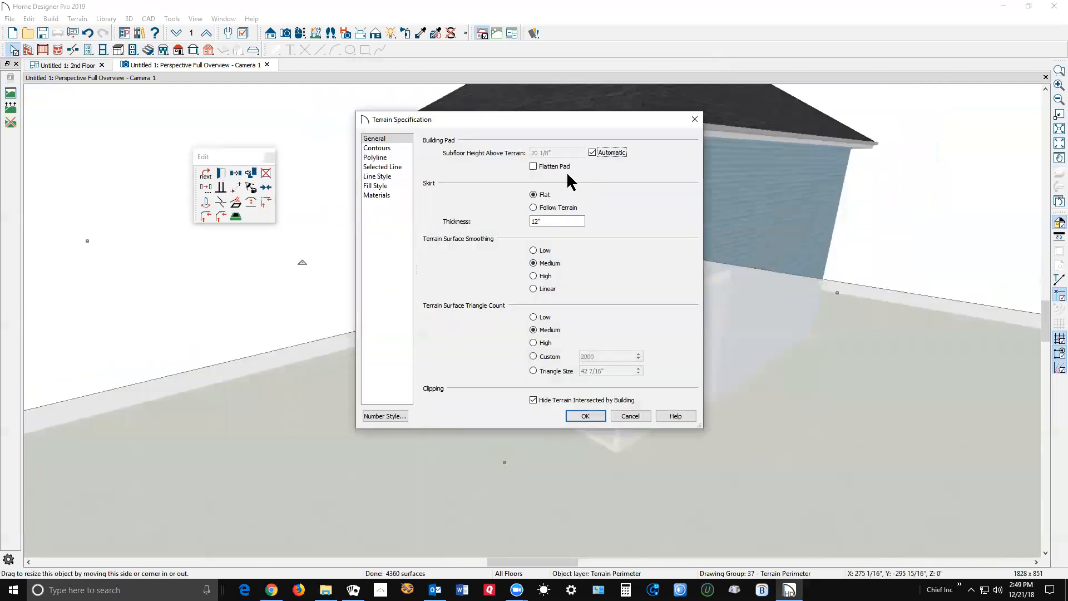
Turn off automatic subfloor height above terrain, using 0, and apply
click(592, 152)
text(6)
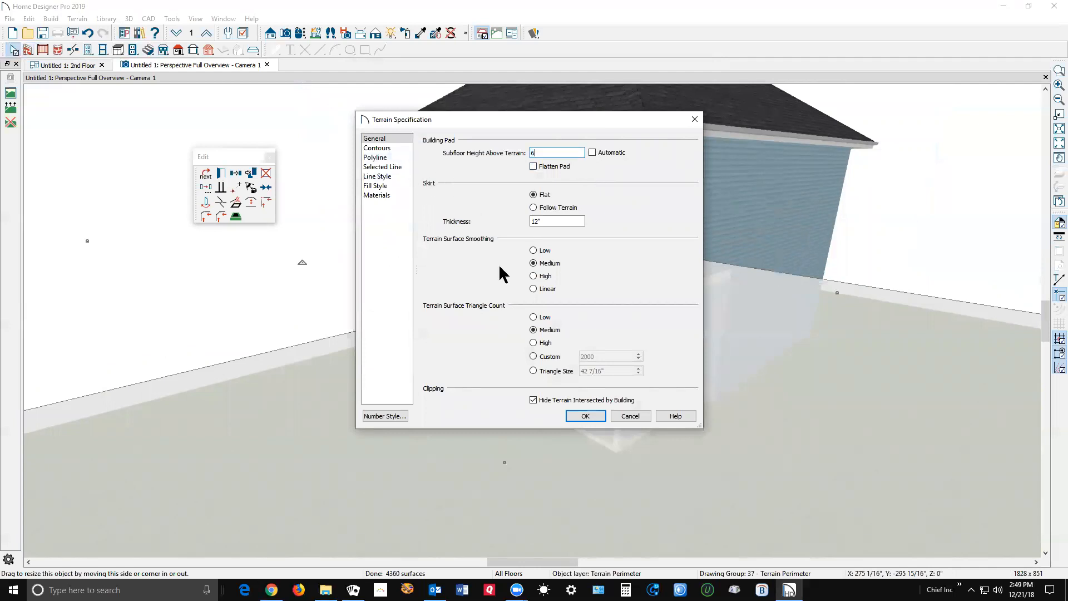
click(585, 415)
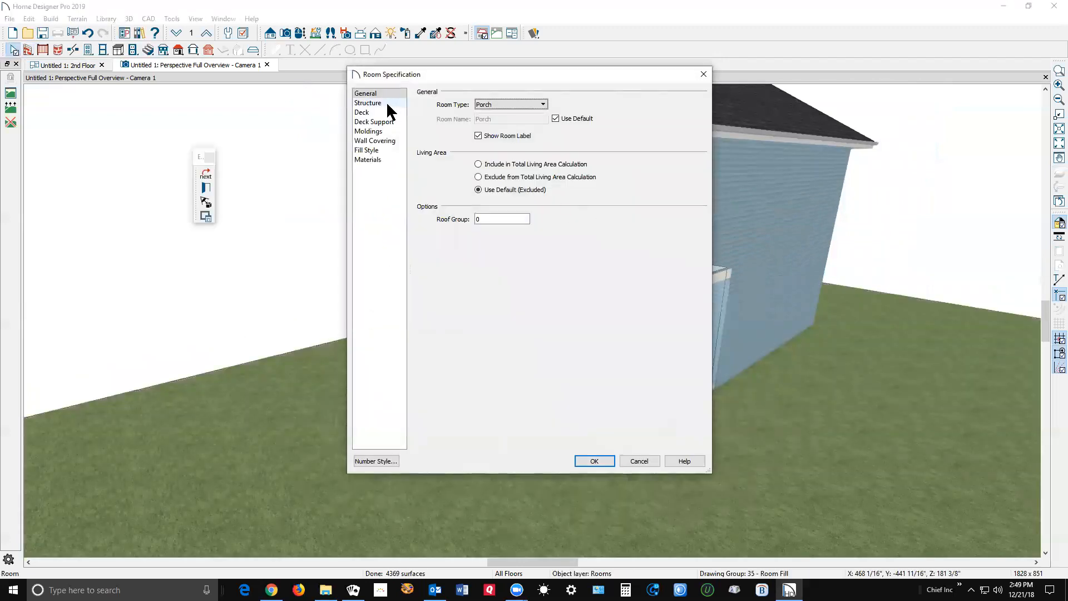
In the porch's Structure settings, make the floor a 12-inch concrete layer
click(368, 102)
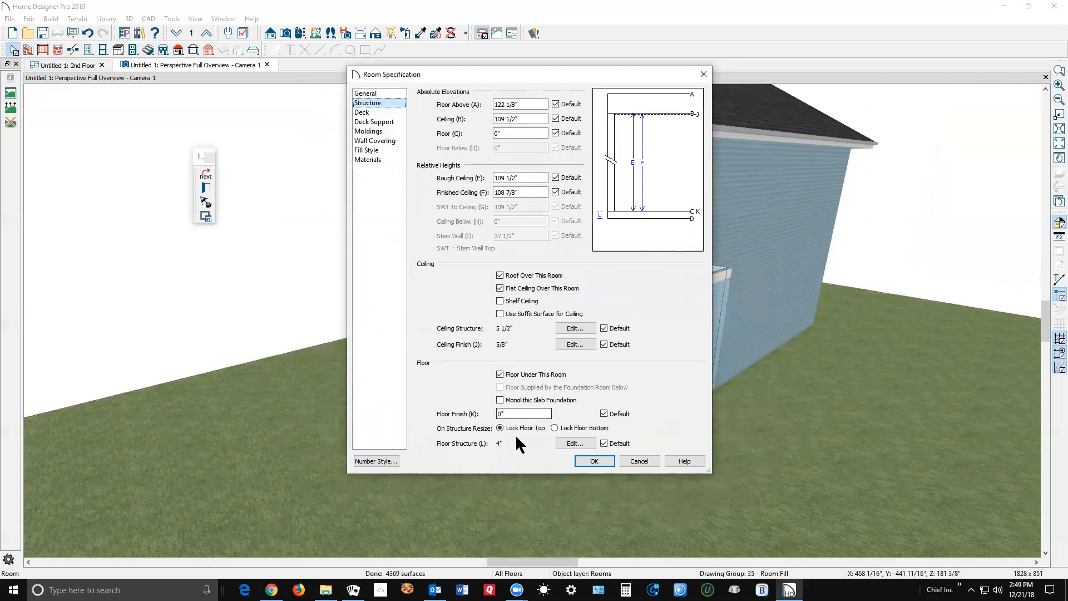
click(500, 427)
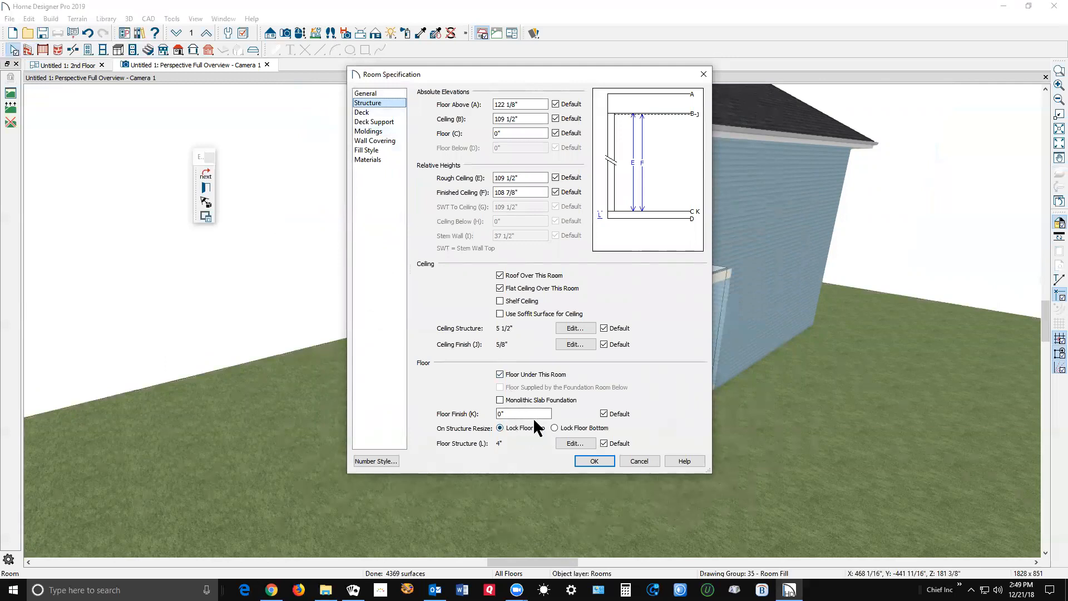
click(575, 445)
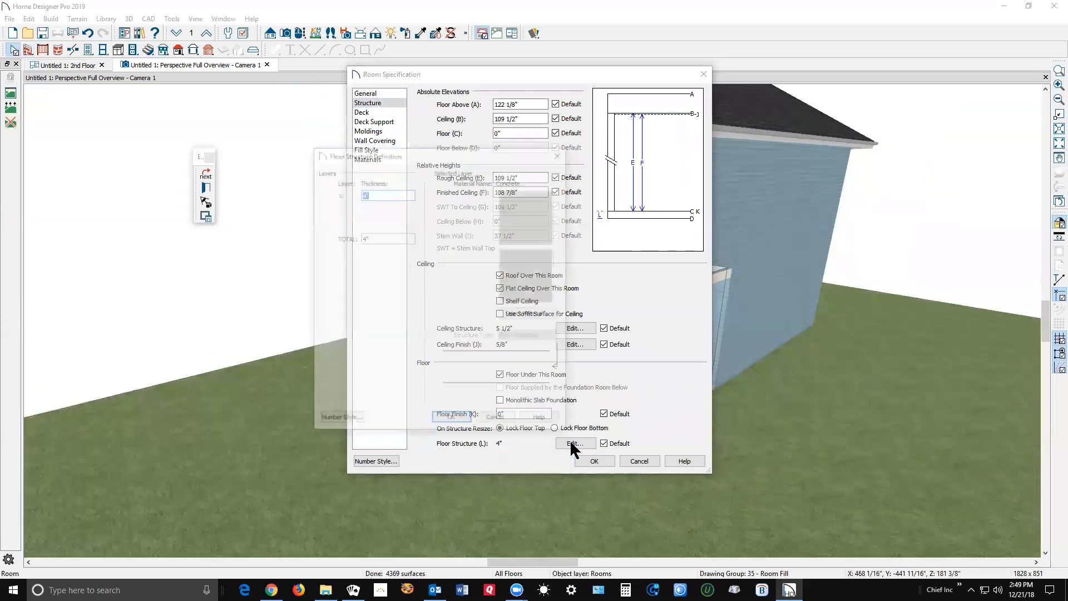
click(574, 444)
text(12)
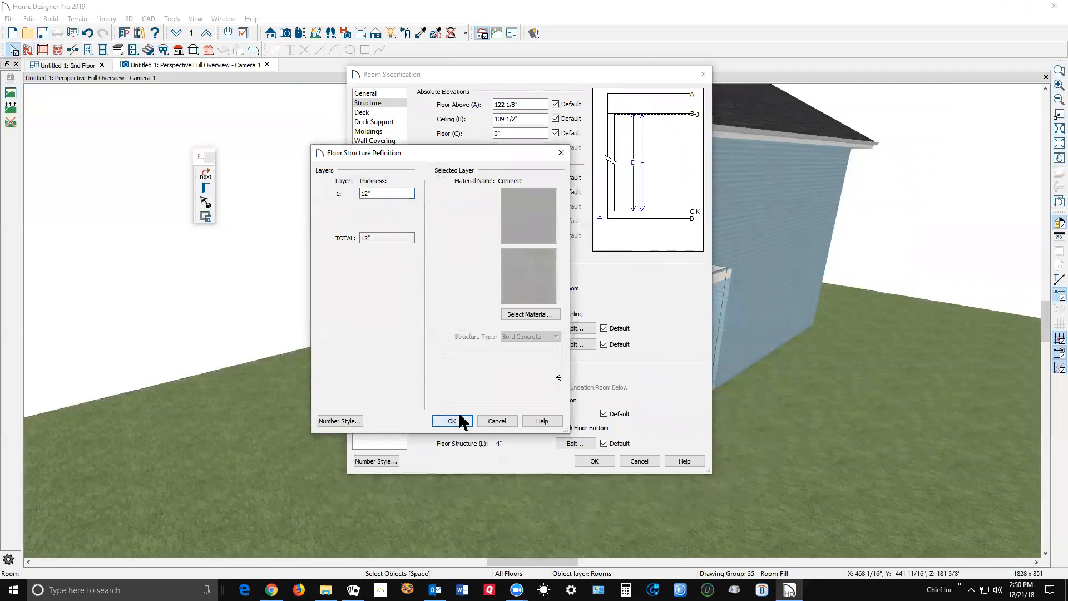
click(452, 421)
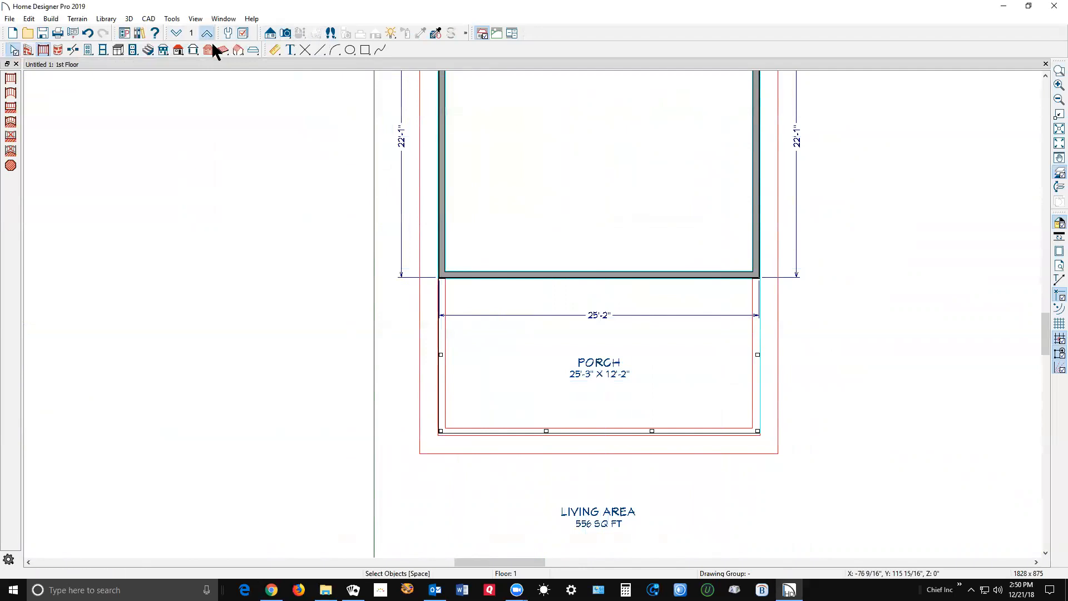
Go up to Floor 2 and create a Perspective Full Overview of the house
click(208, 32)
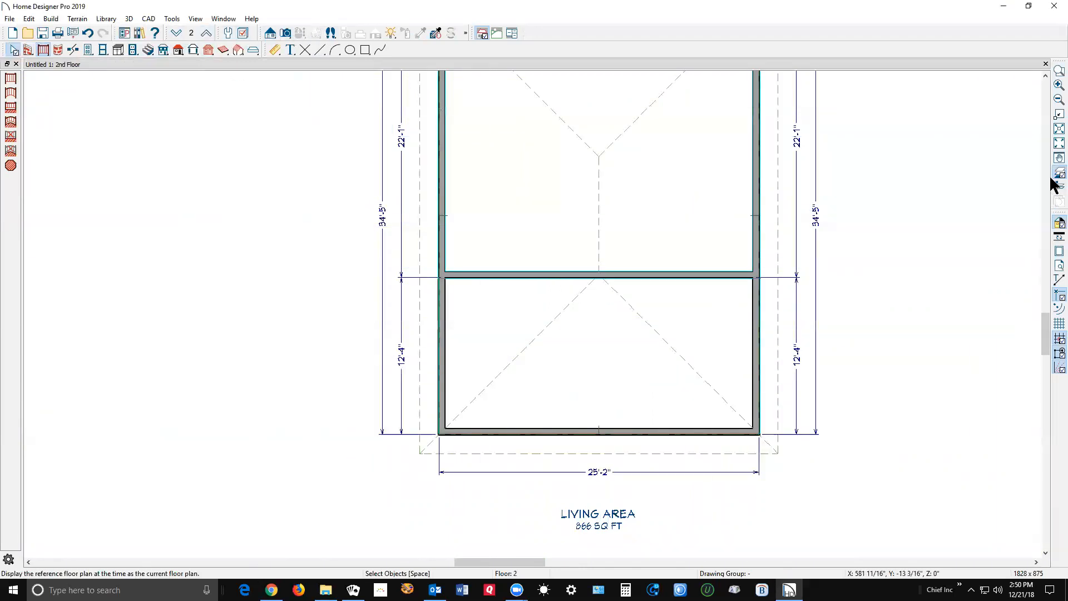
mouse_move(739, 440)
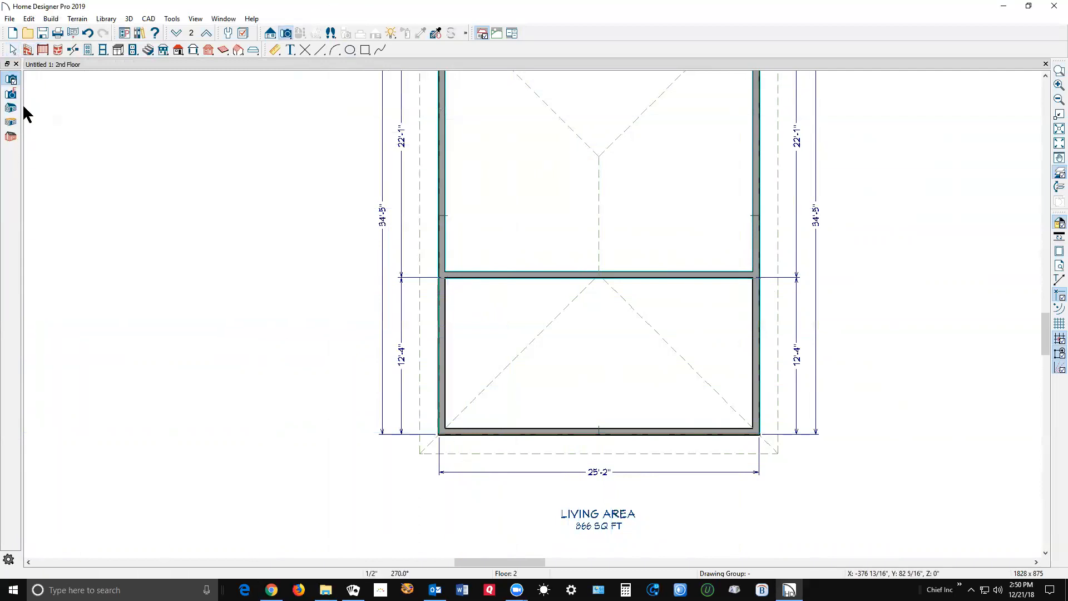
click(298, 32)
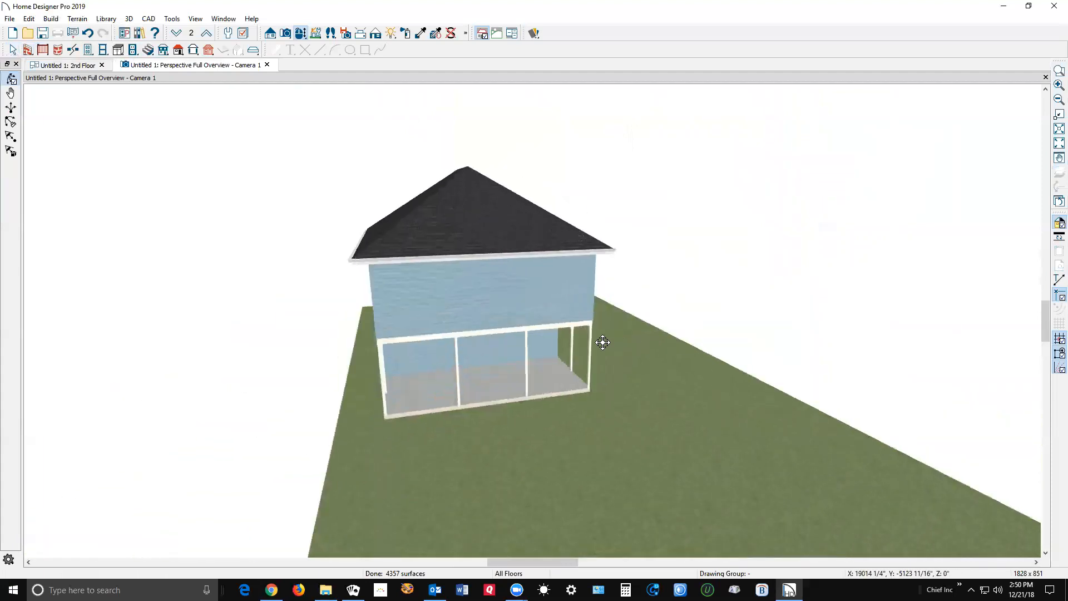
Orbit the 3D overview around the house to face the porch front
drag(602, 342, 529, 320)
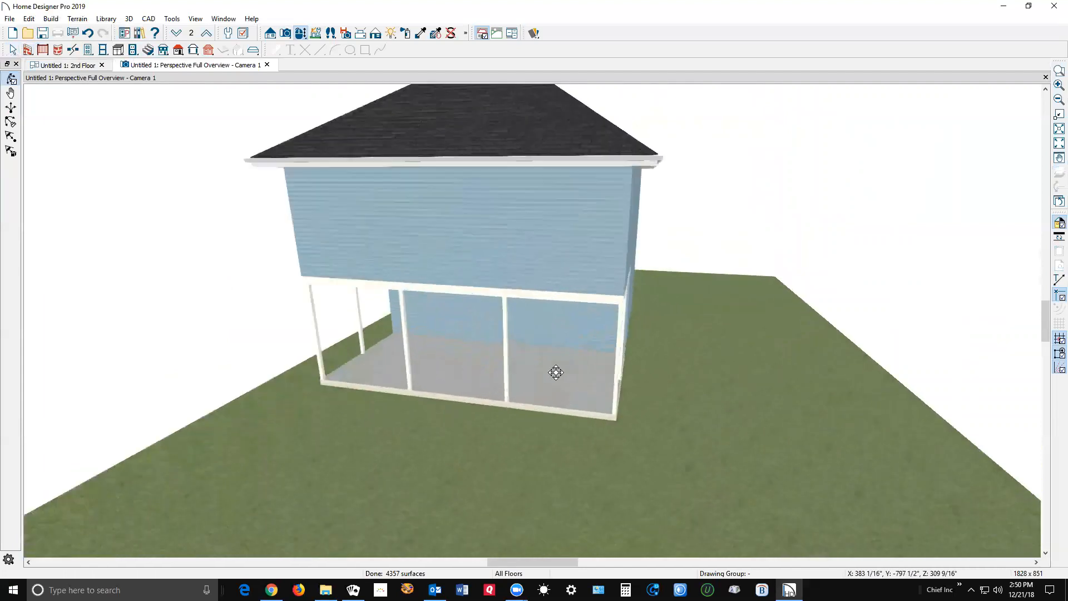
drag(555, 373, 634, 402)
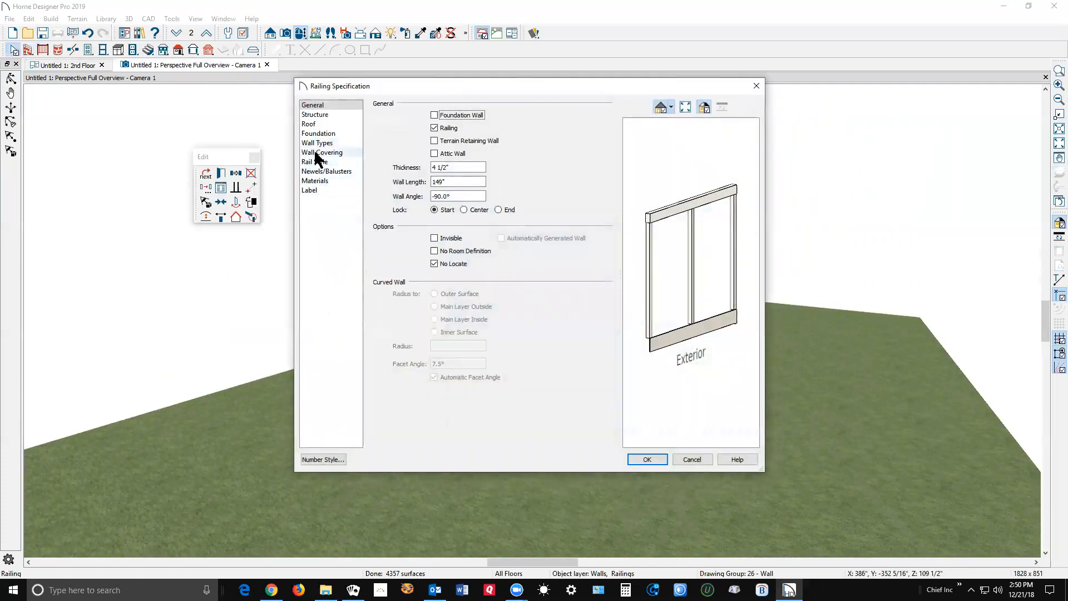
Set the first porch railing's newel/post Spacing to 240 inches and apply it
click(327, 171)
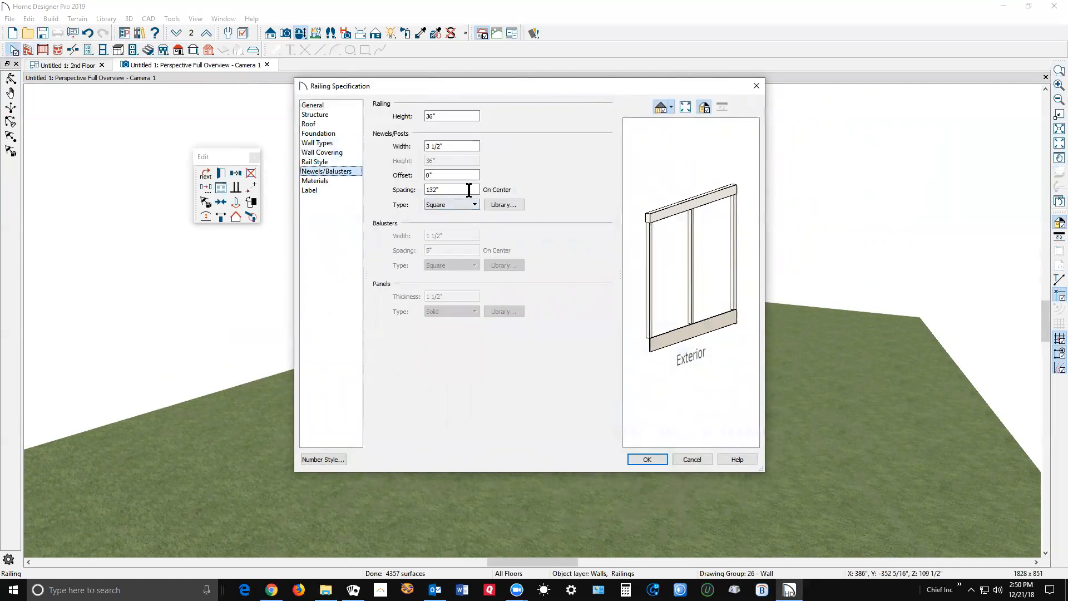
text(2)
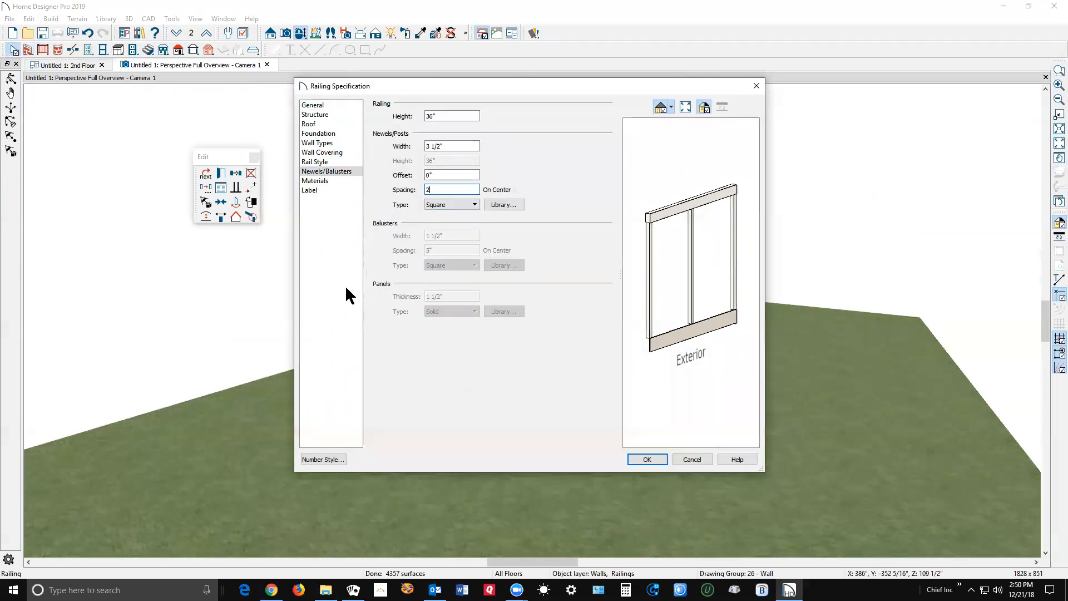
text(240)
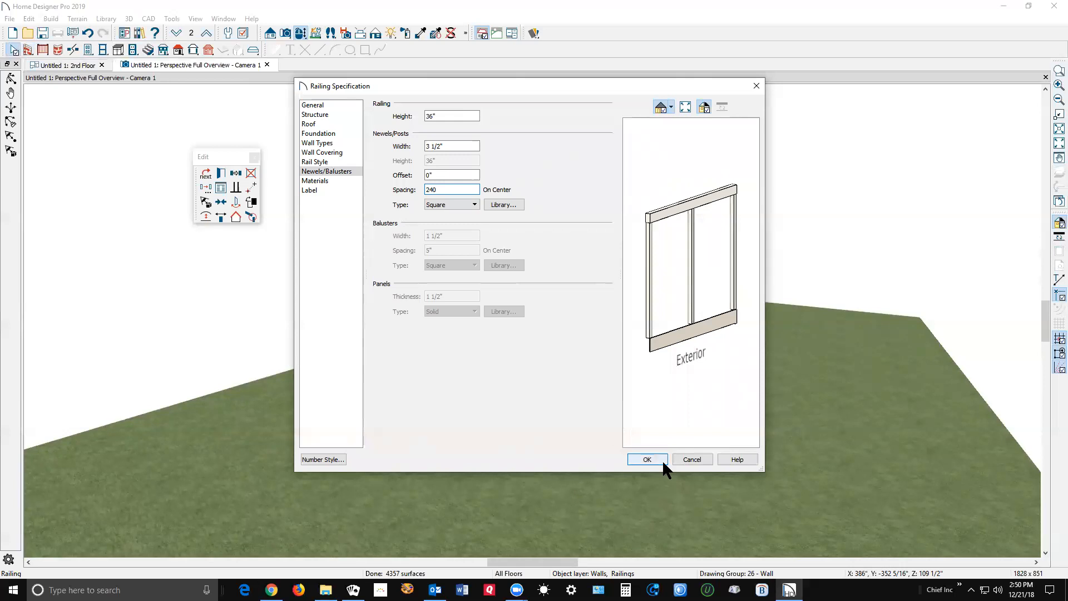
click(646, 460)
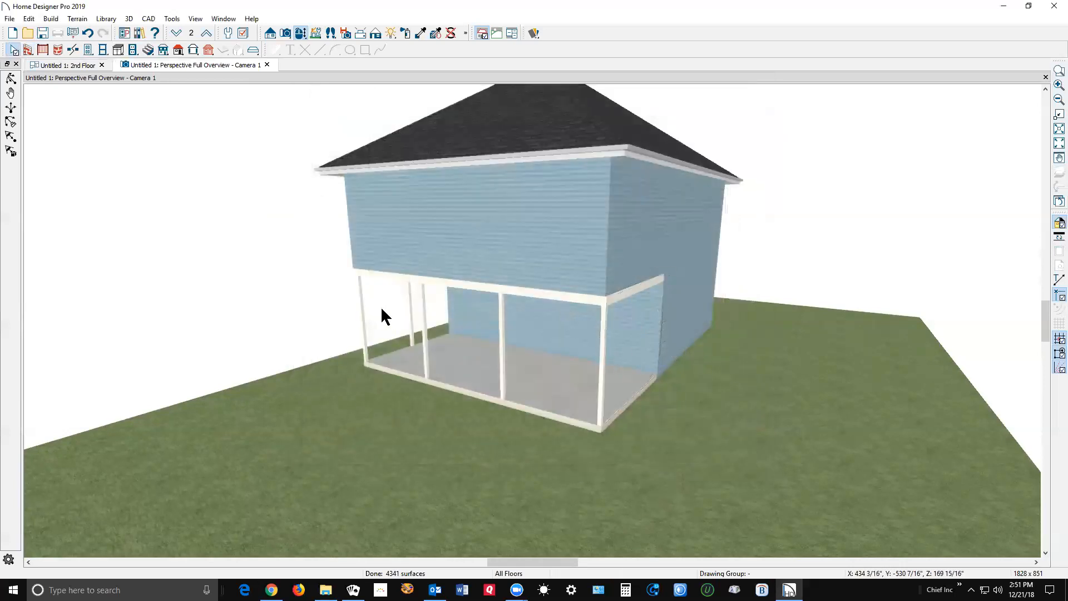
Widen the post spacing of the second porch railing the same way (24 entered so far)
click(385, 327)
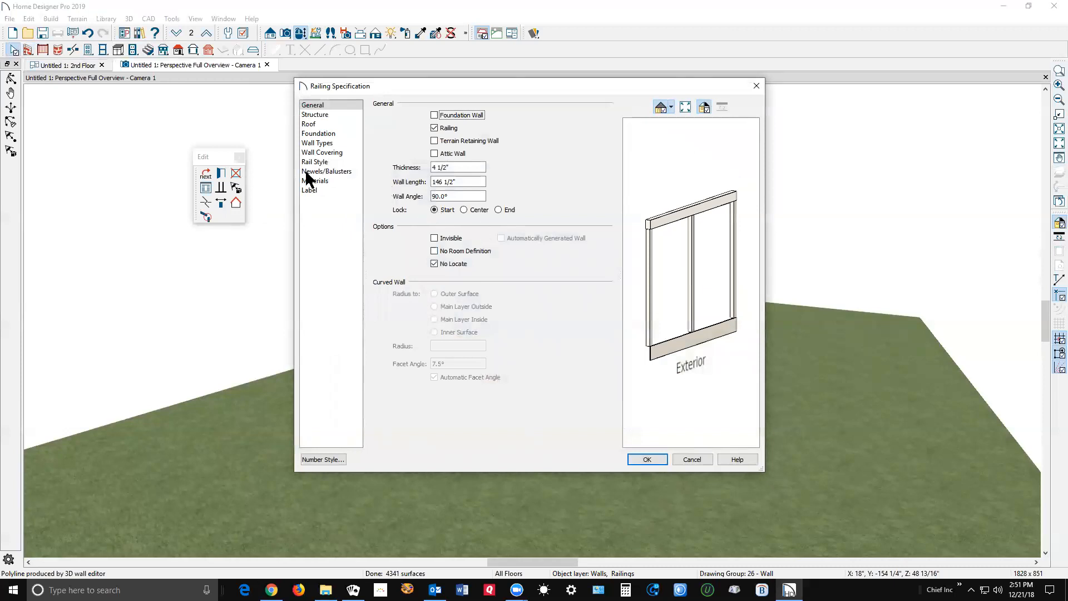
click(327, 172)
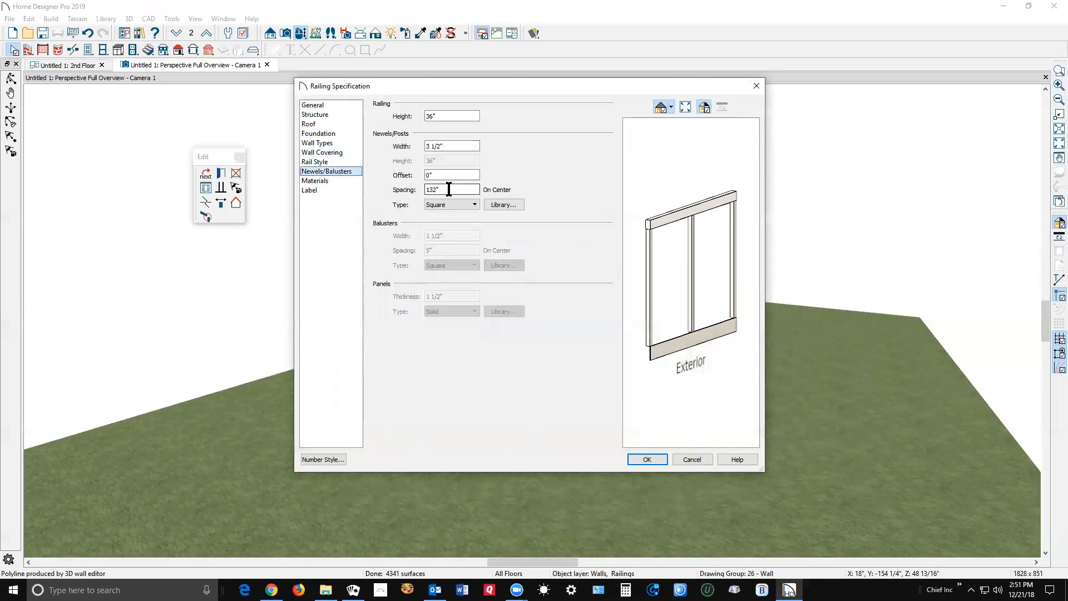
text(24)
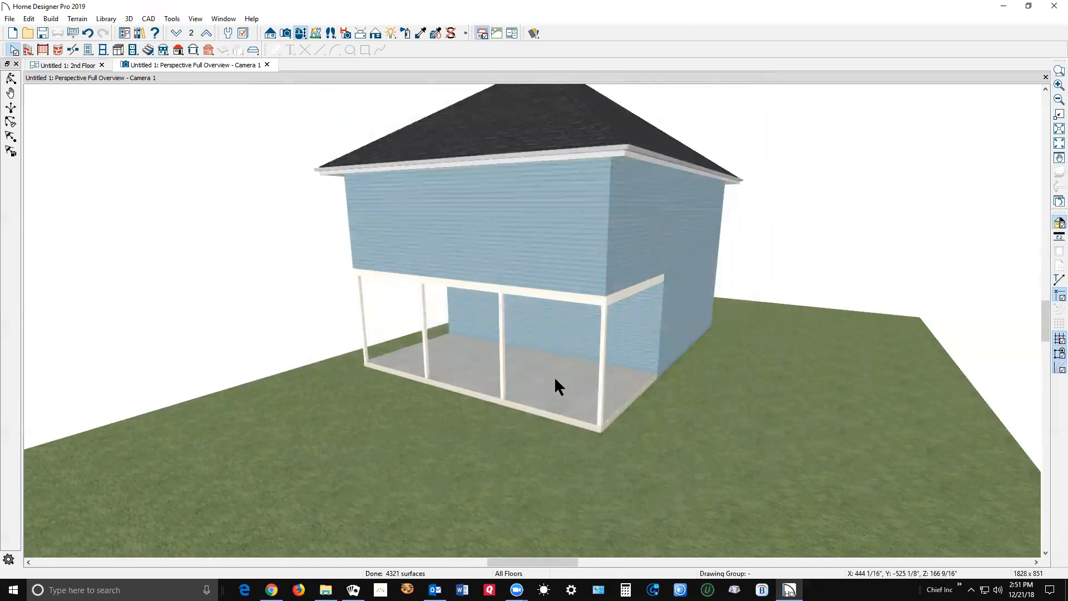
mouse_move(405, 343)
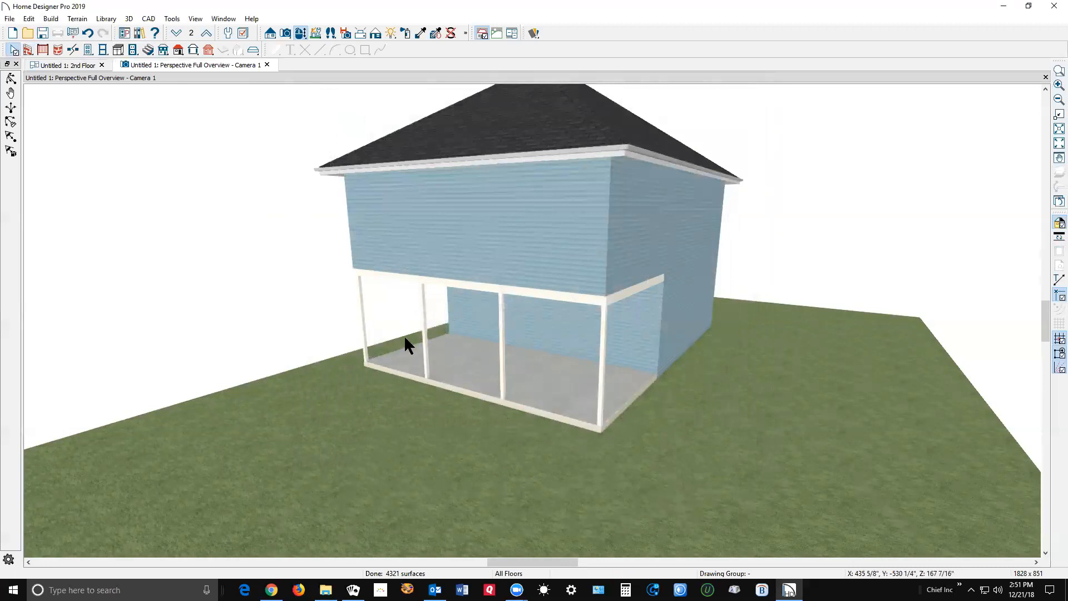
mouse_move(418, 399)
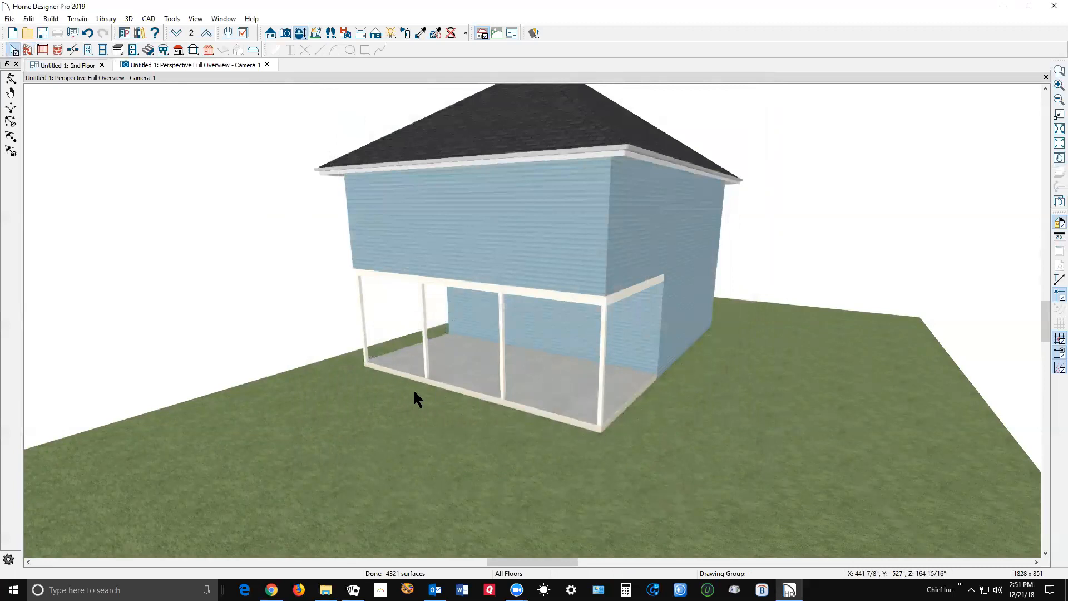
Assign Concrete to the railing's Exterior and Interior Wall Surface materials and apply
click(64, 64)
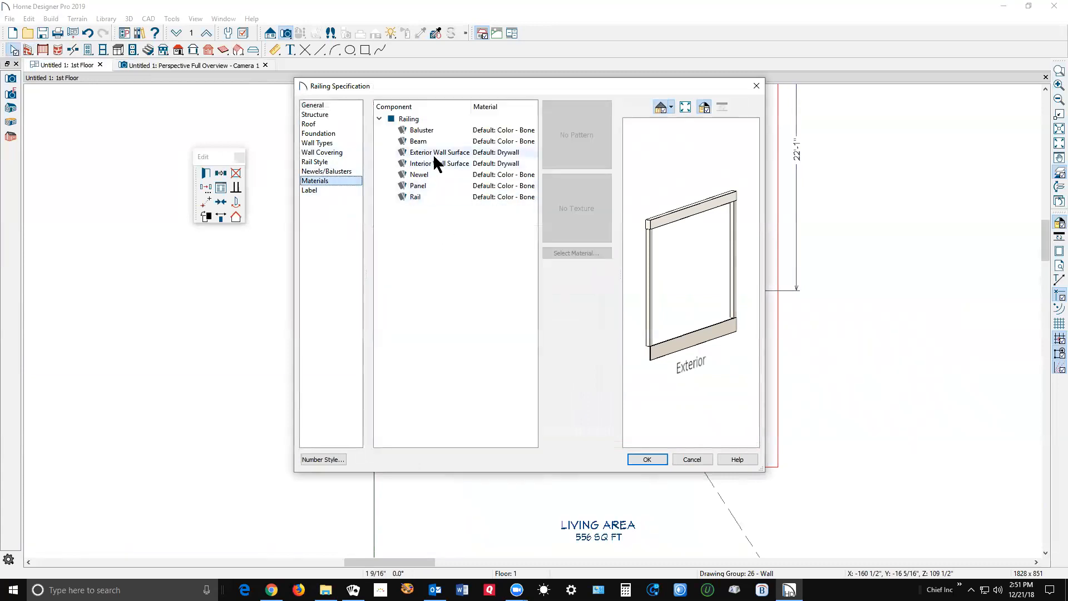
click(438, 152)
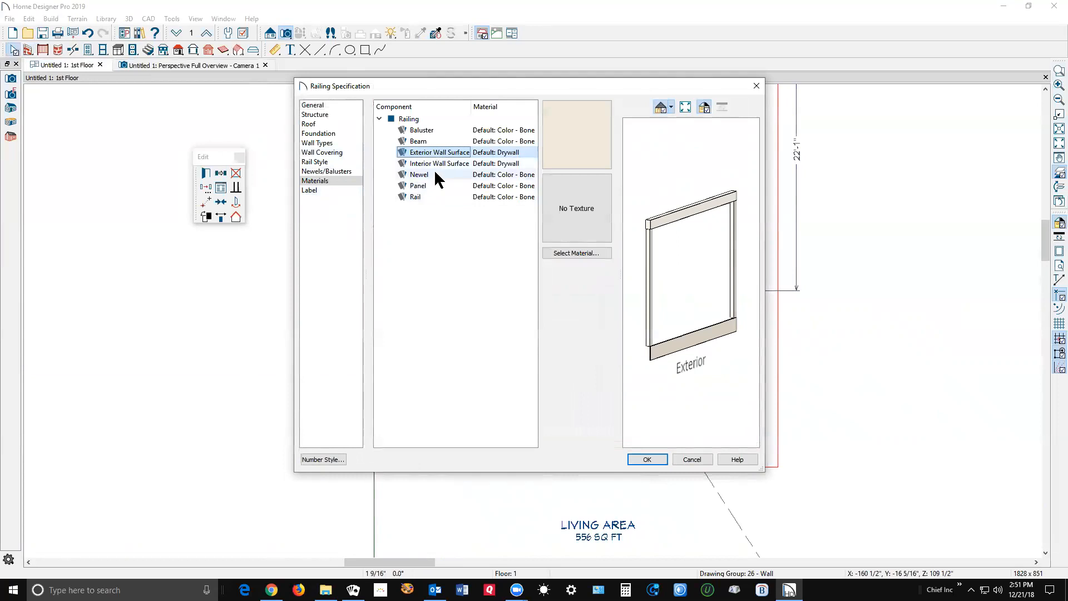
click(439, 163)
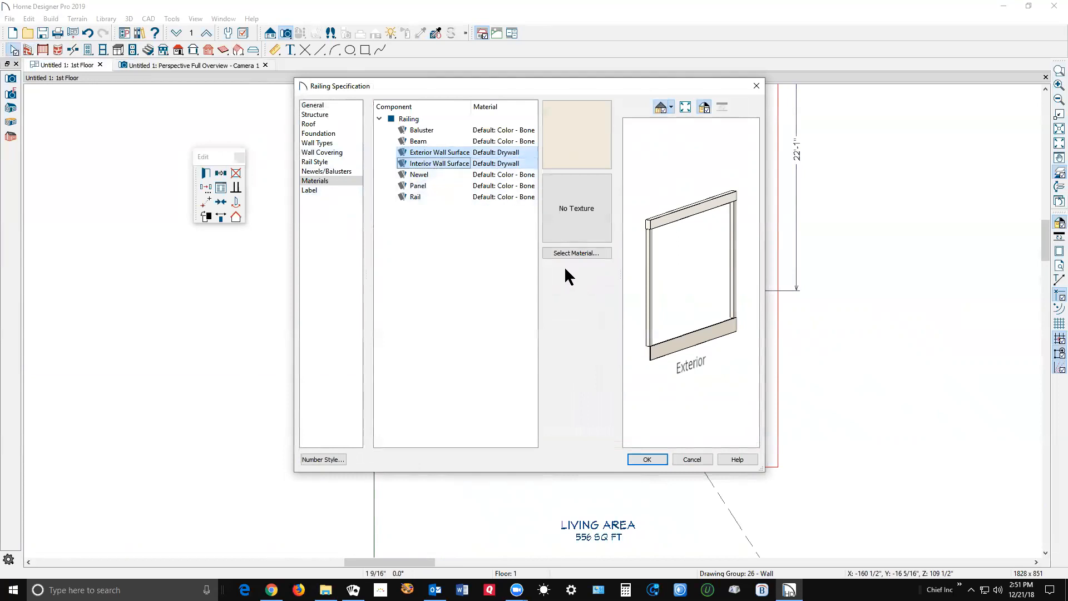
click(575, 253)
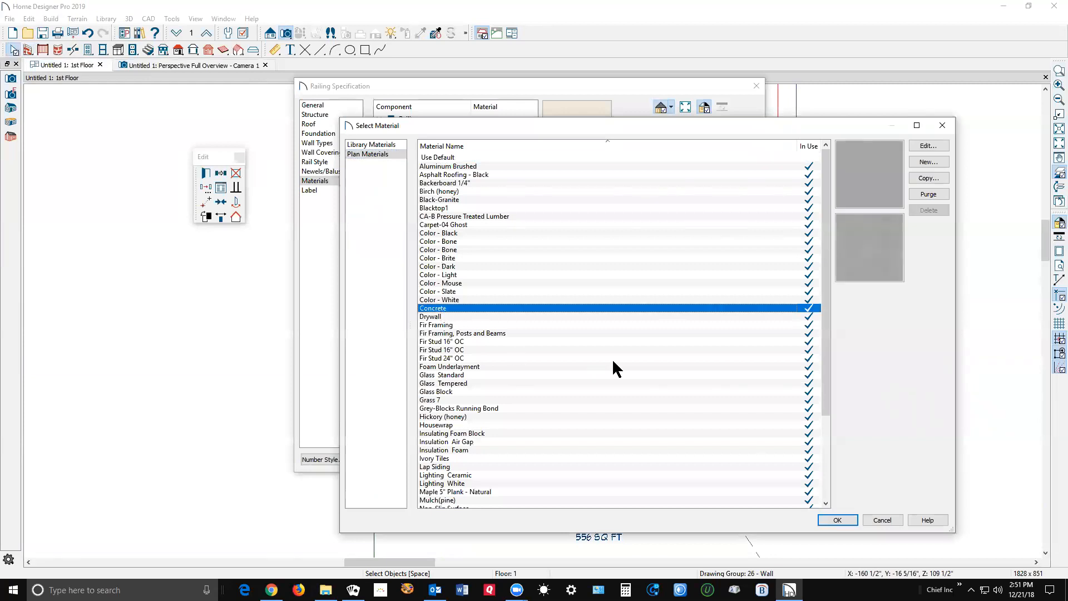
click(837, 520)
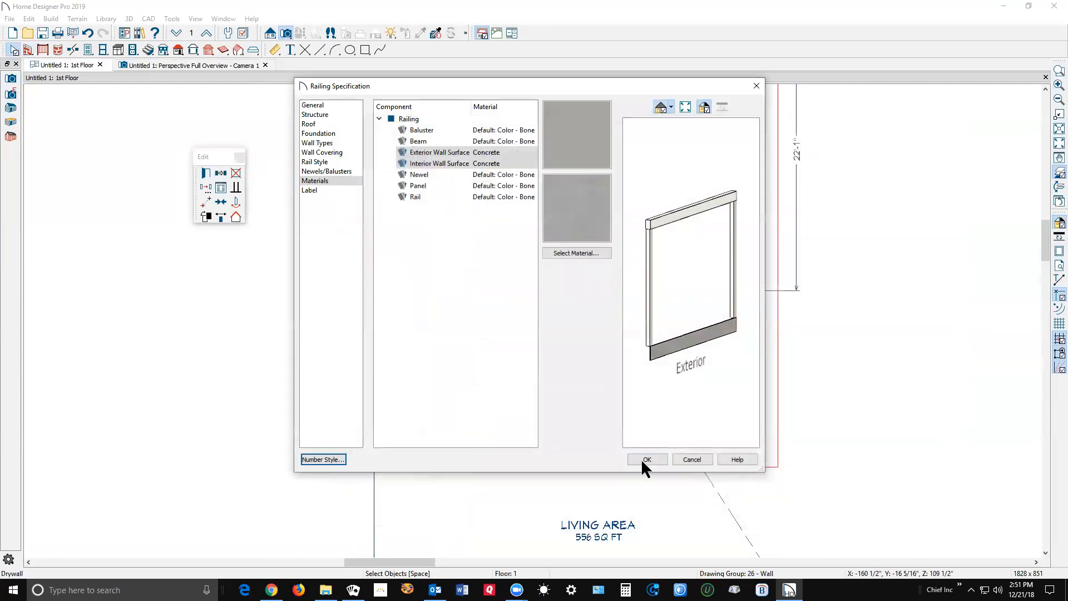
click(647, 458)
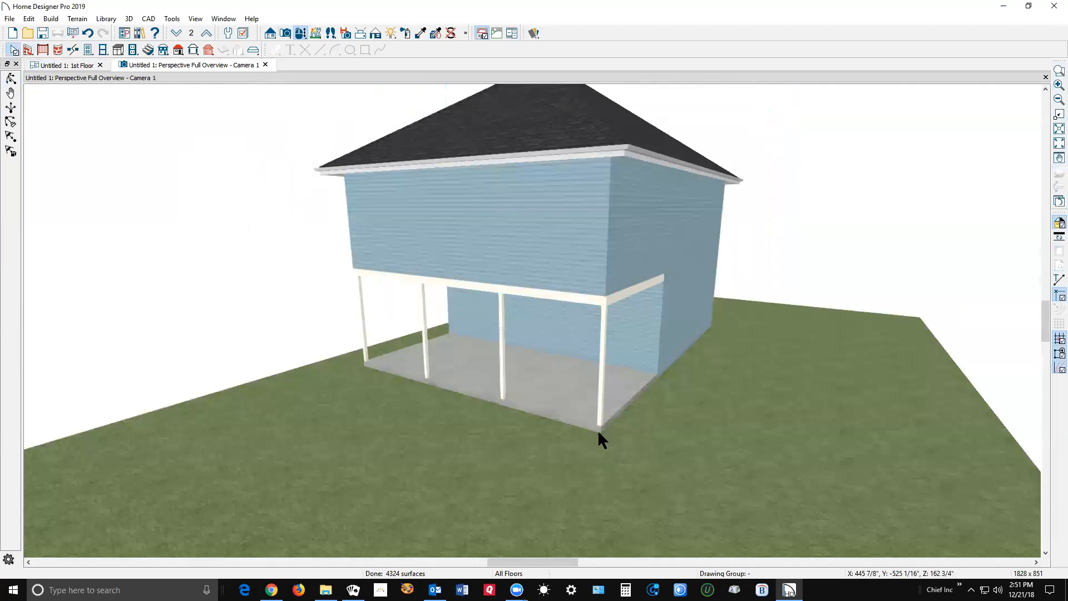
scroll(up, 3)
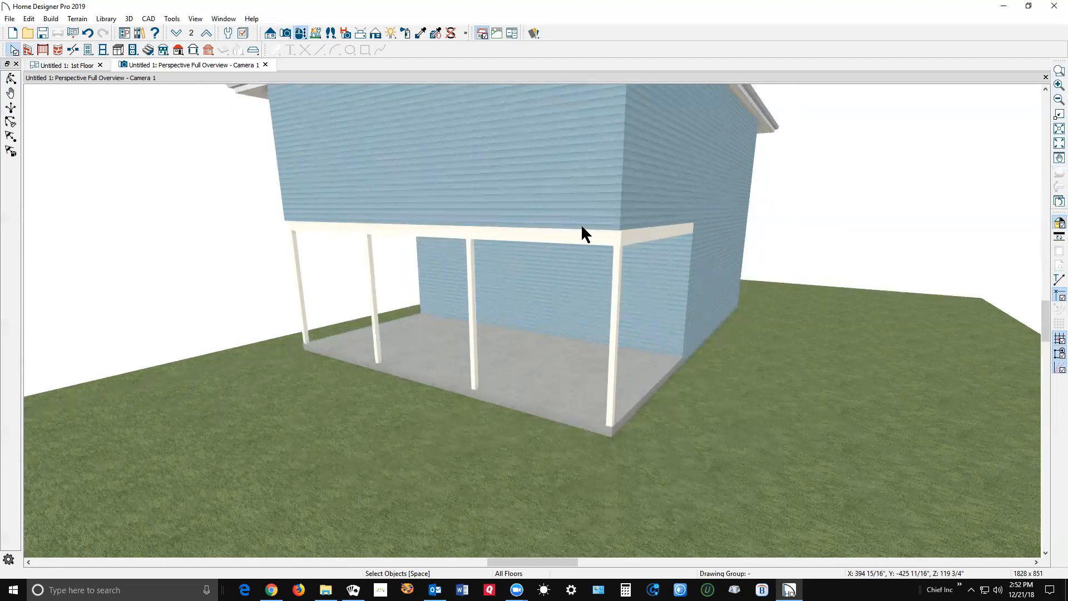
mouse_move(429, 489)
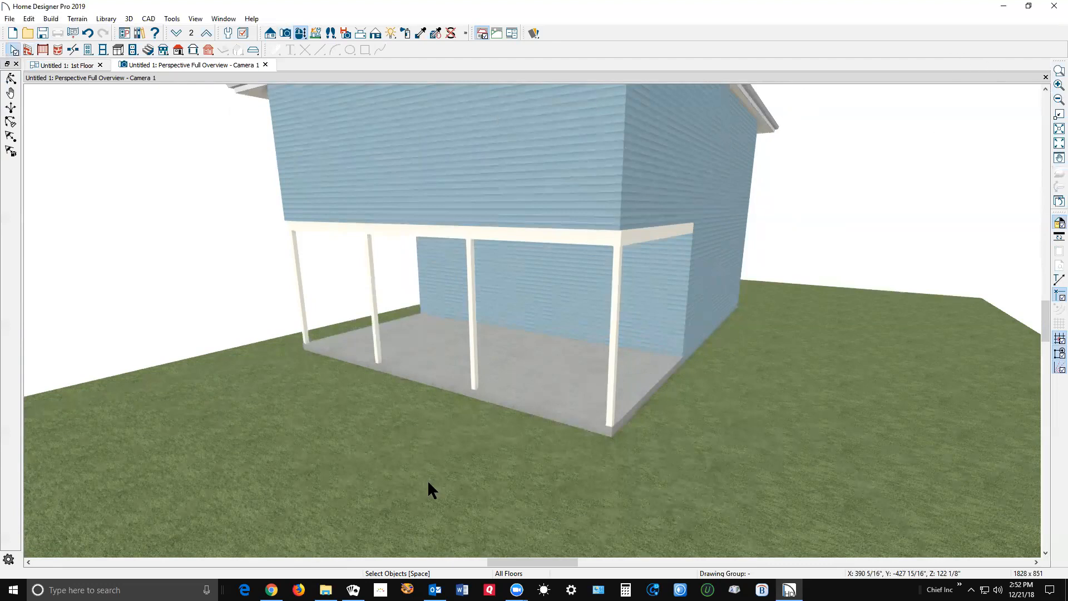
mouse_move(545, 411)
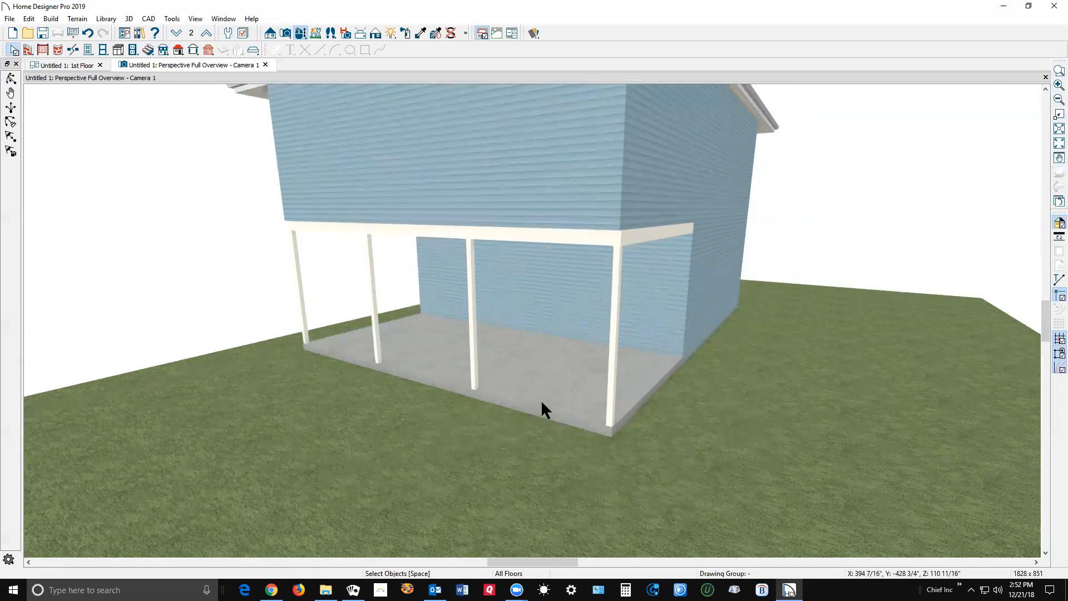